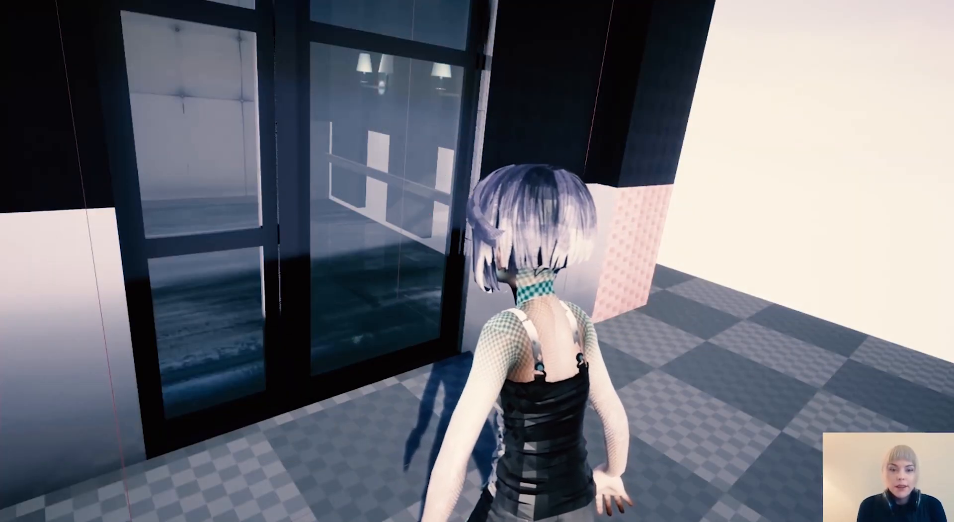
mouse_move(477, 261)
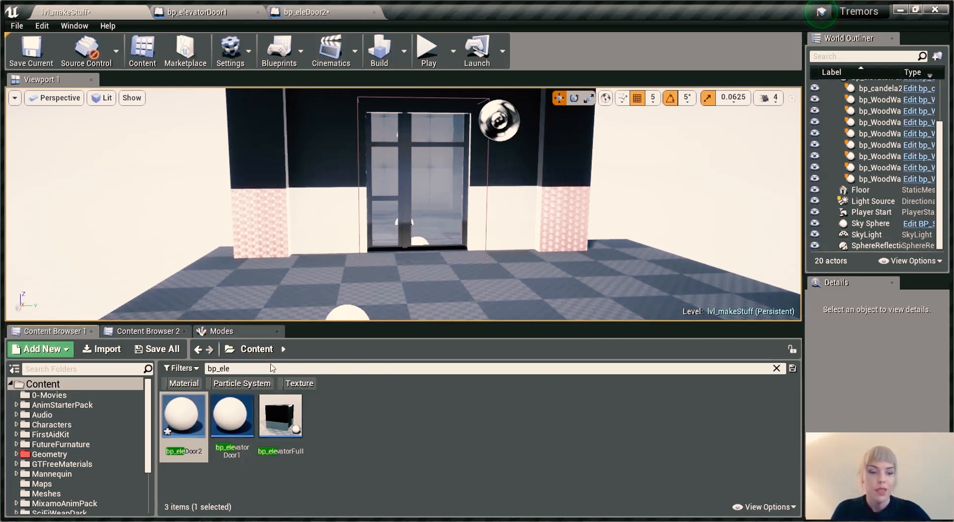
mouse_move(374, 457)
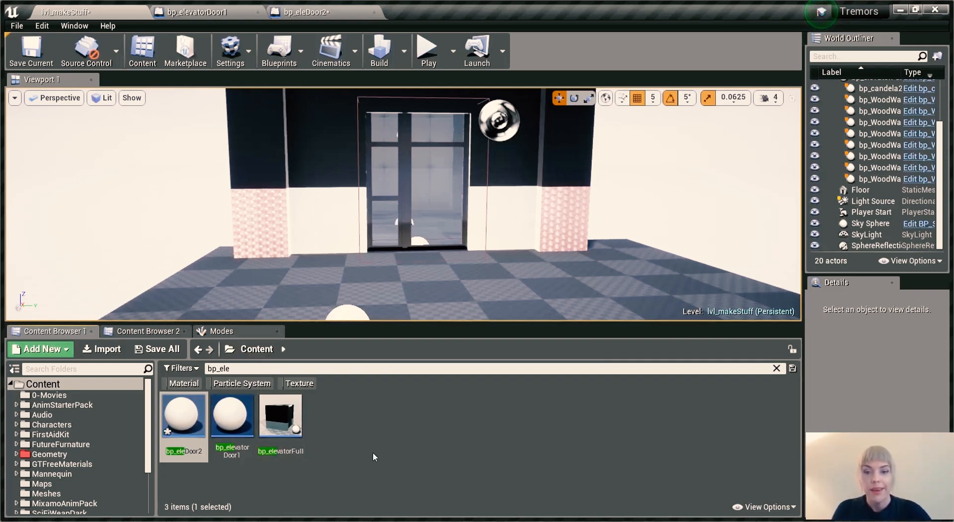
- Bring the bp_doorOpenening door asset into bp_eleDoor2 as a child component under the scene root
double_click(184, 416)
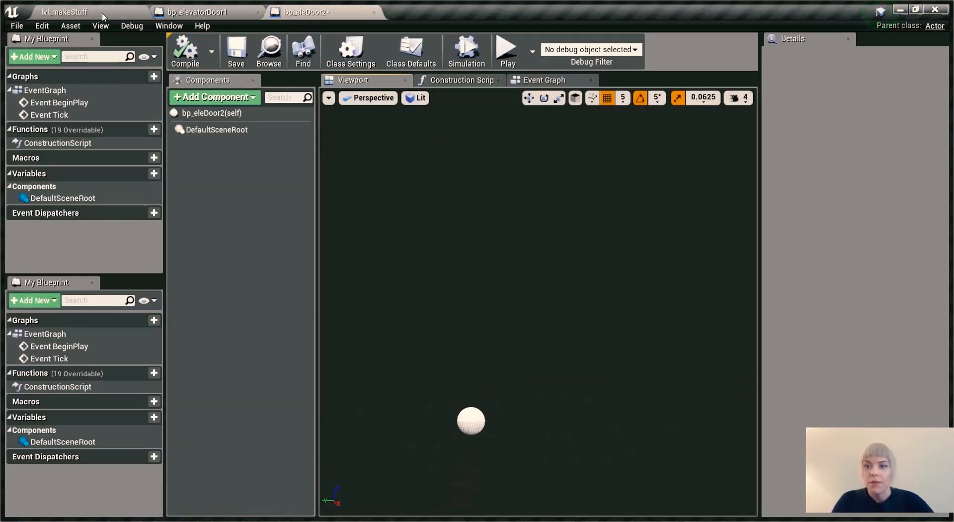
left_click(63, 12)
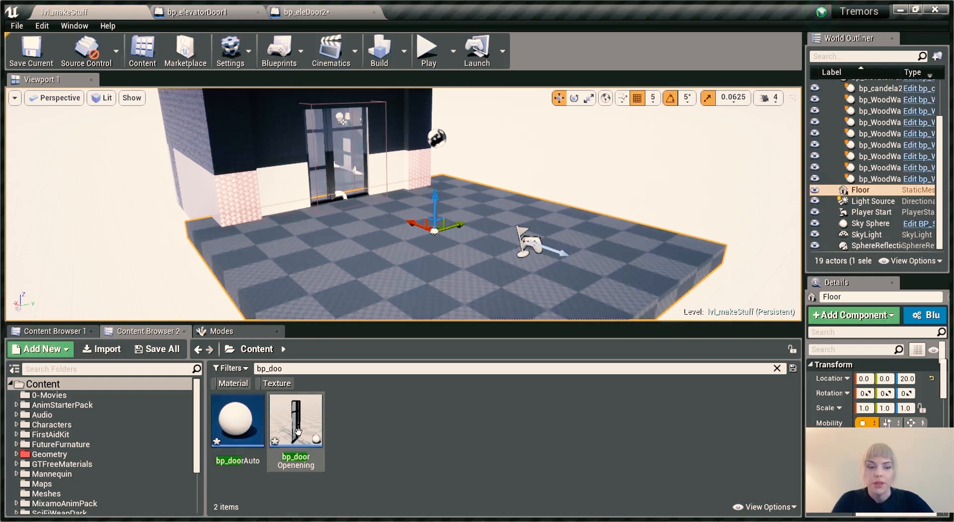
left_click(295, 420)
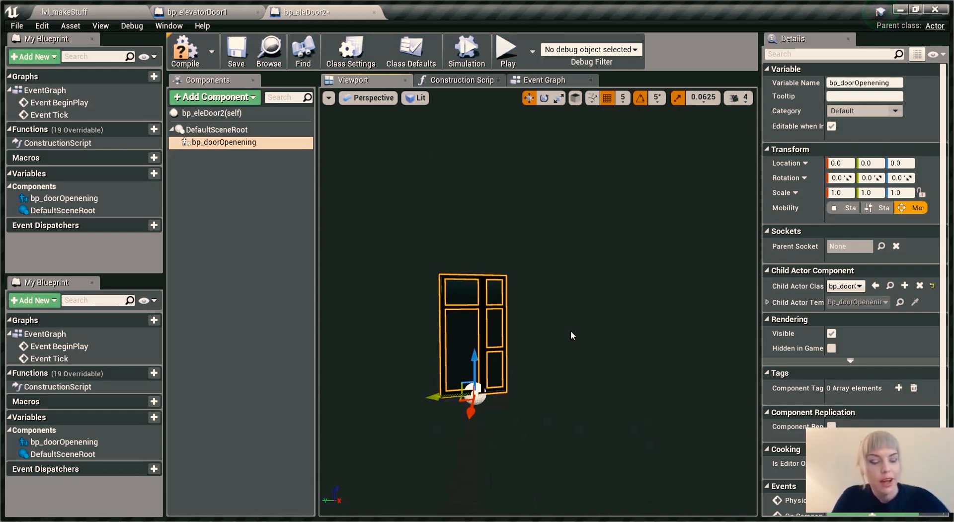
mouse_move(596, 361)
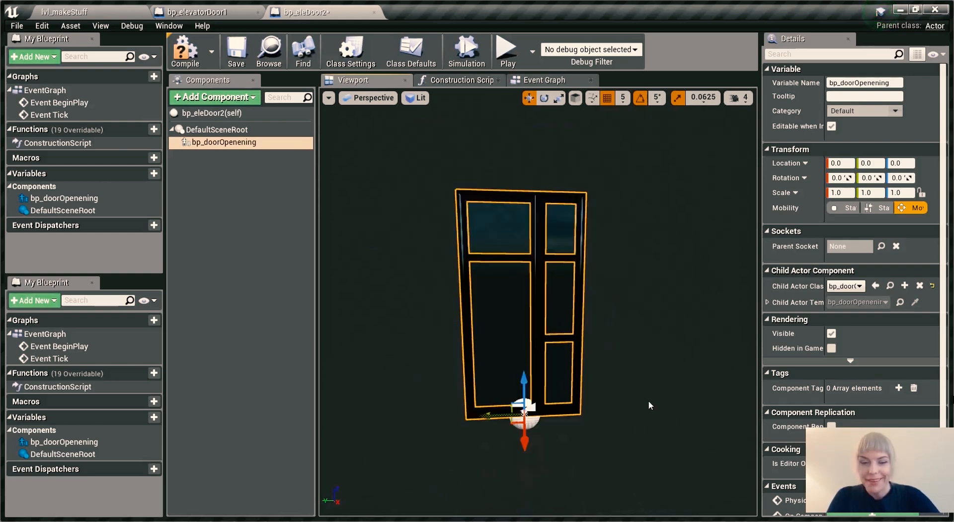
scroll("down", 3)
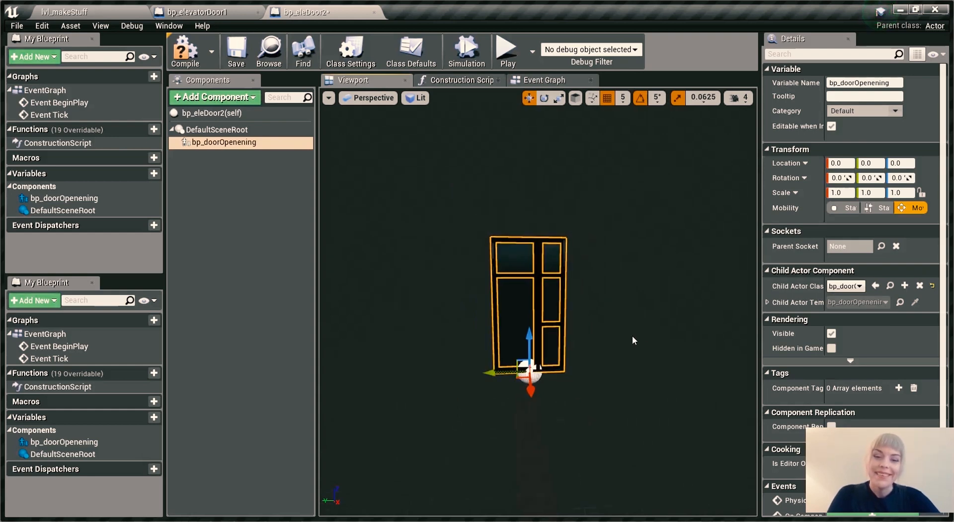
mouse_move(193, 187)
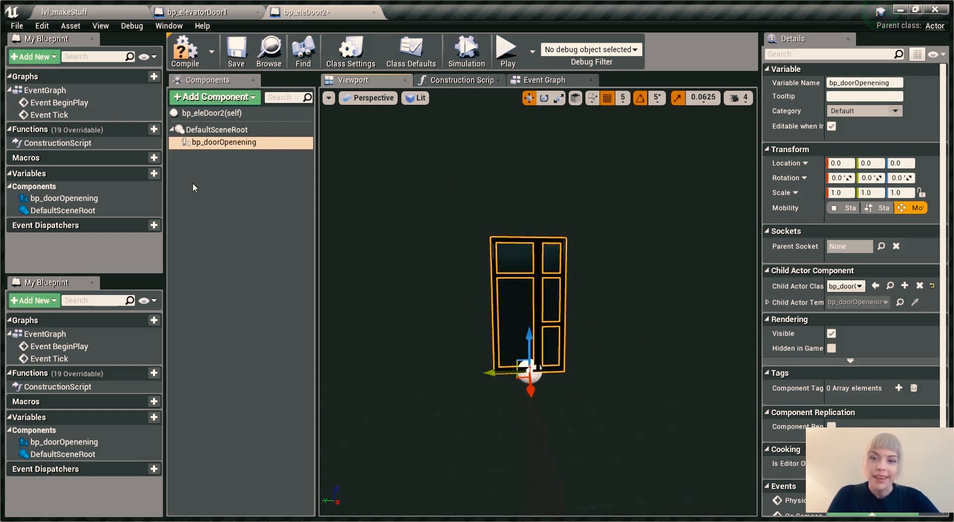
mouse_move(226, 177)
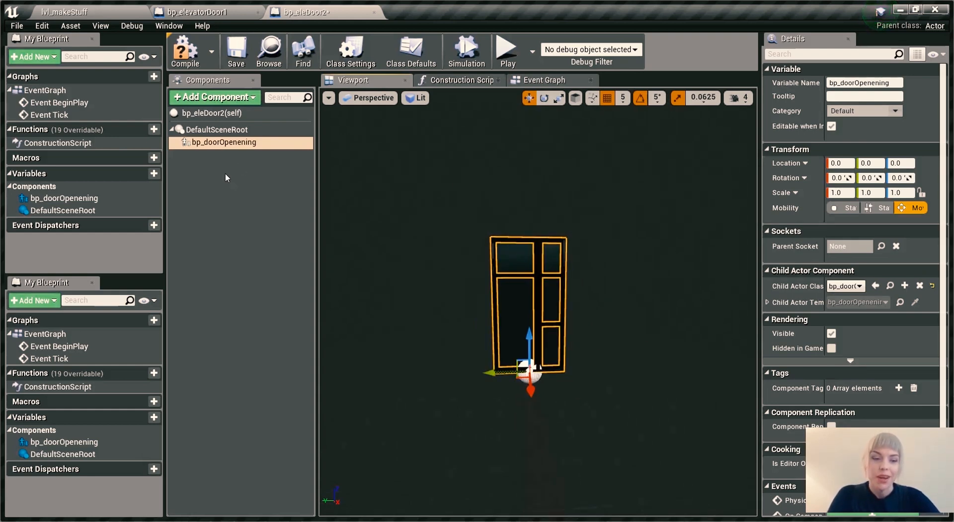
mouse_move(231, 167)
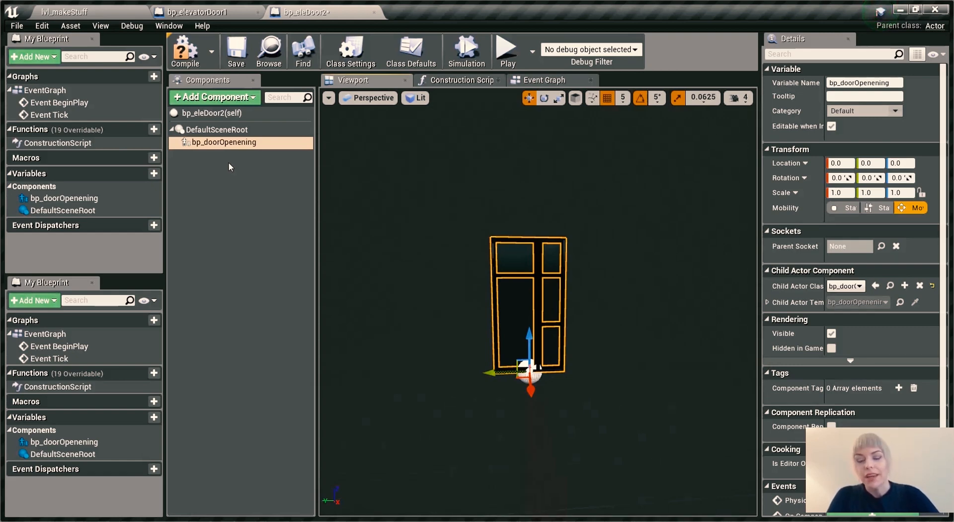
mouse_move(222, 174)
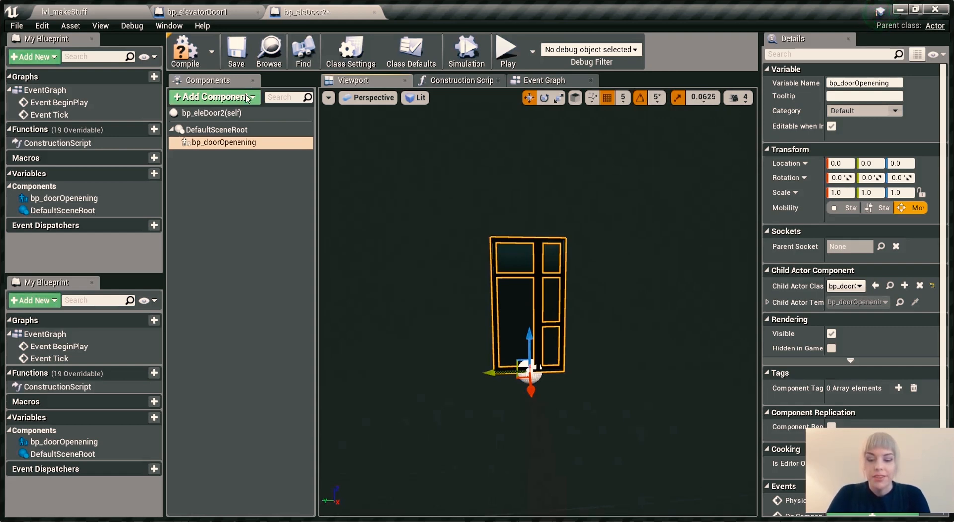
- Add a Box Collision component named doorTrigger beneath the door, then deselect it
left_click(214, 97)
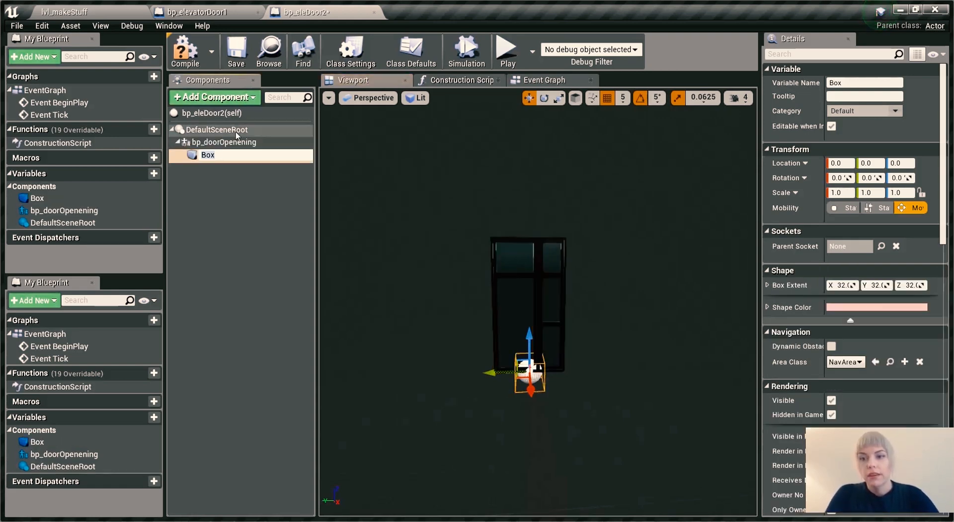
mouse_move(253, 199)
type("d")
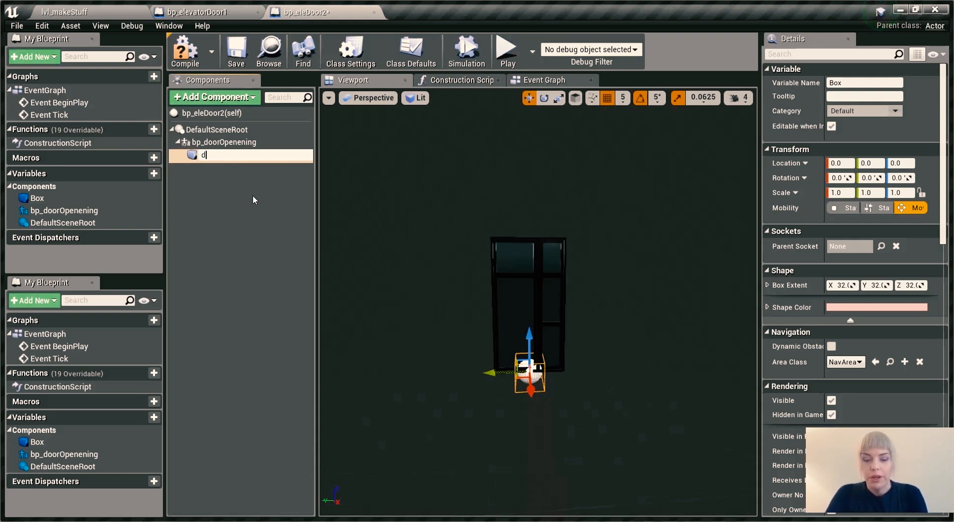
type("oorTrigger")
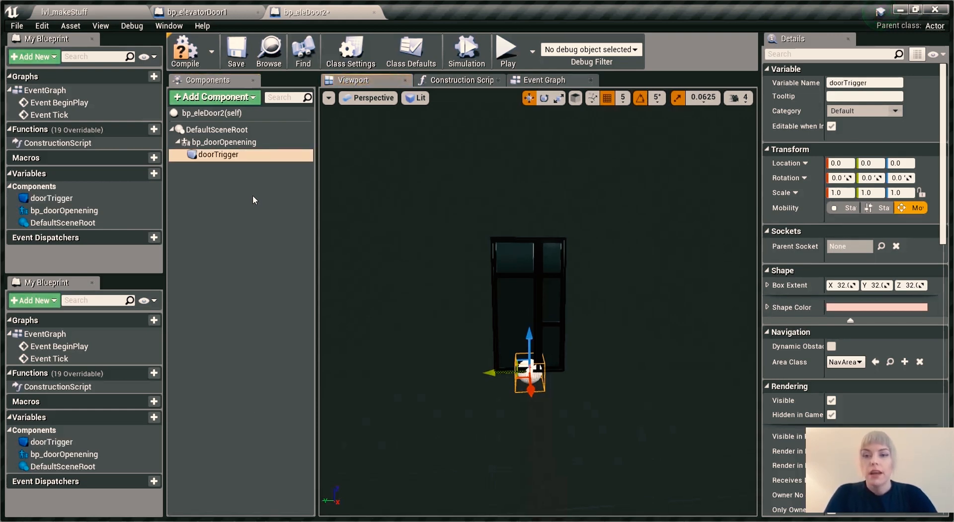
mouse_move(411, 276)
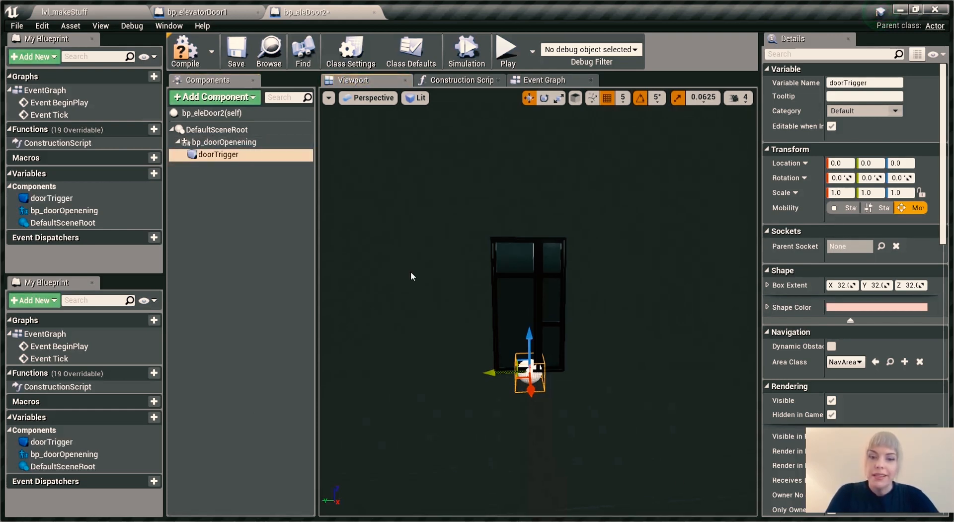
left_click(220, 142)
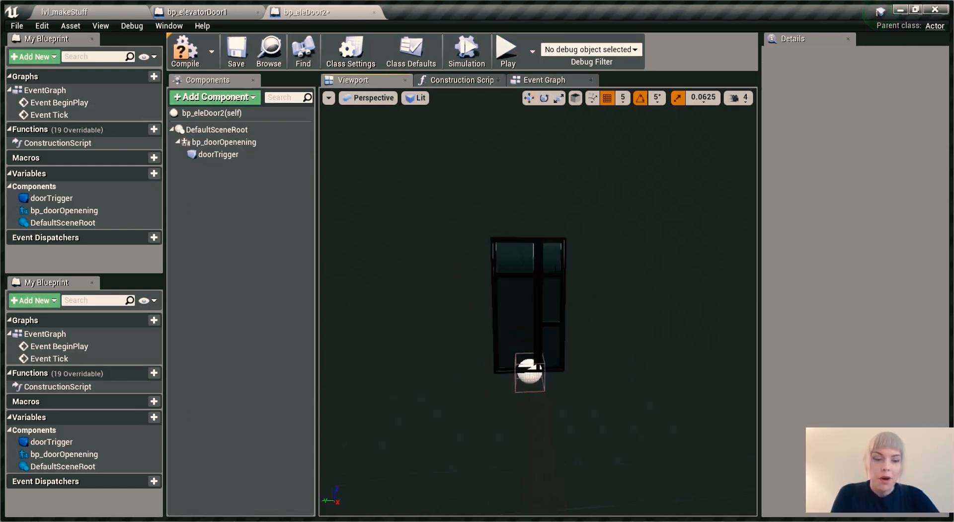
mouse_move(572, 395)
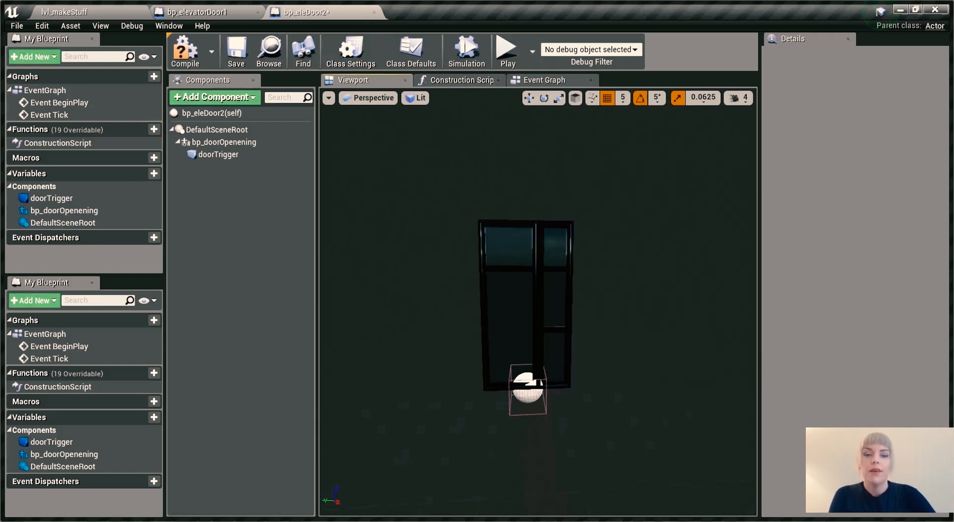
- Reattach doorTrigger directly under DefaultSceneRoot rather than under the door
left_click(219, 154)
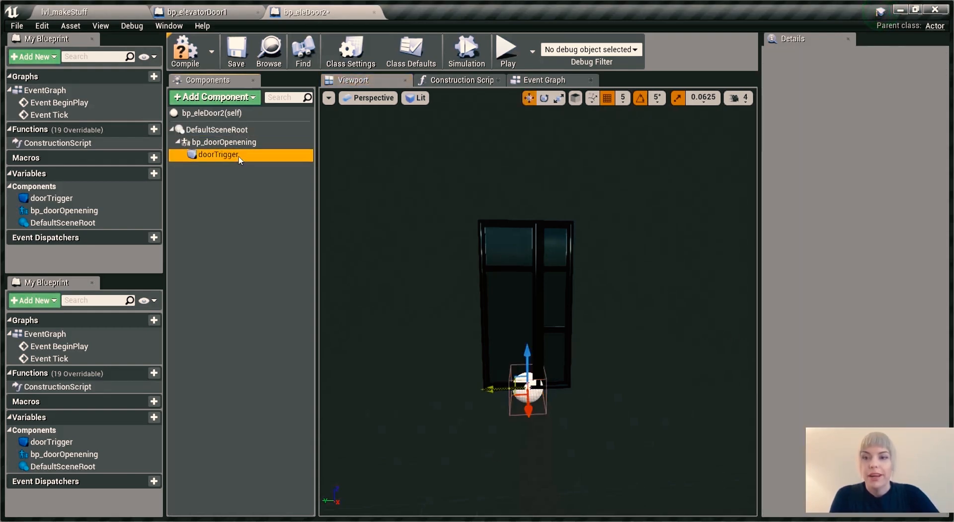
left_click(217, 154)
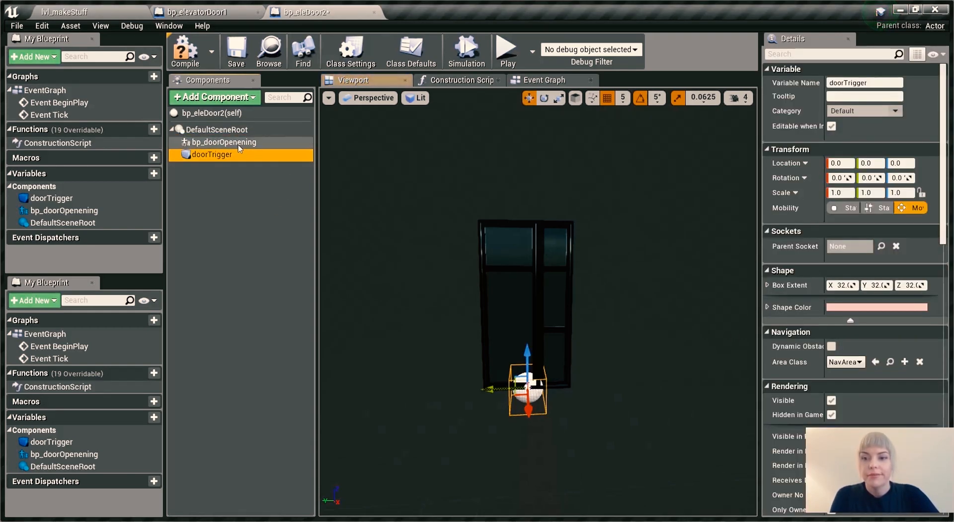
left_click(222, 142)
type("playerChecker")
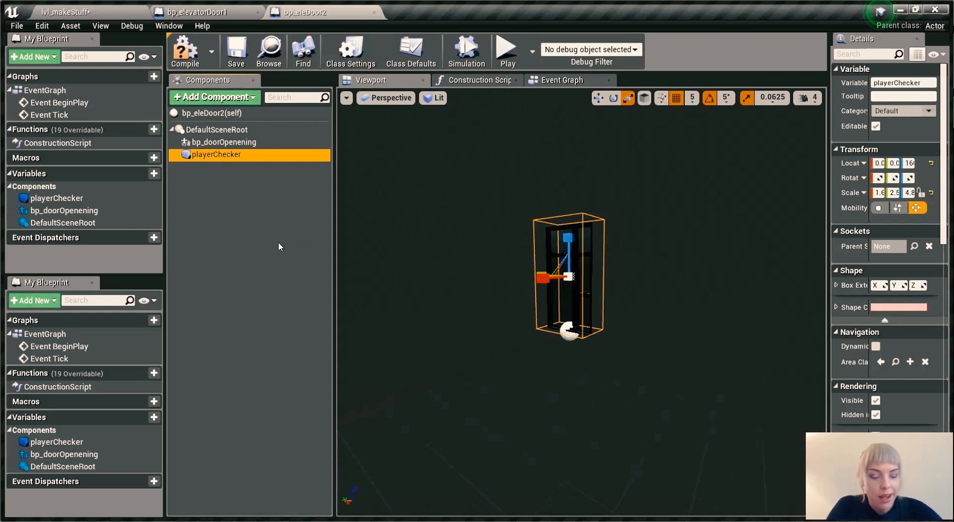
mouse_move(220, 240)
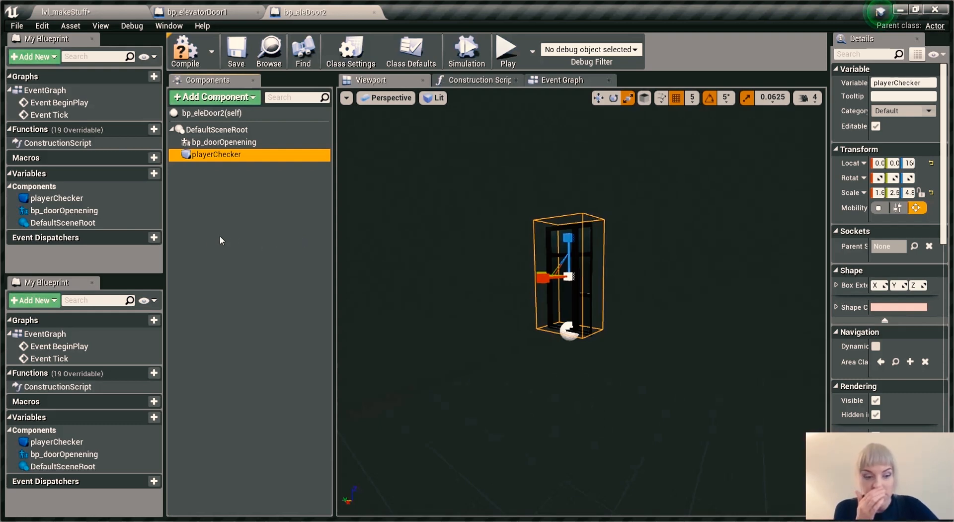
mouse_move(212, 244)
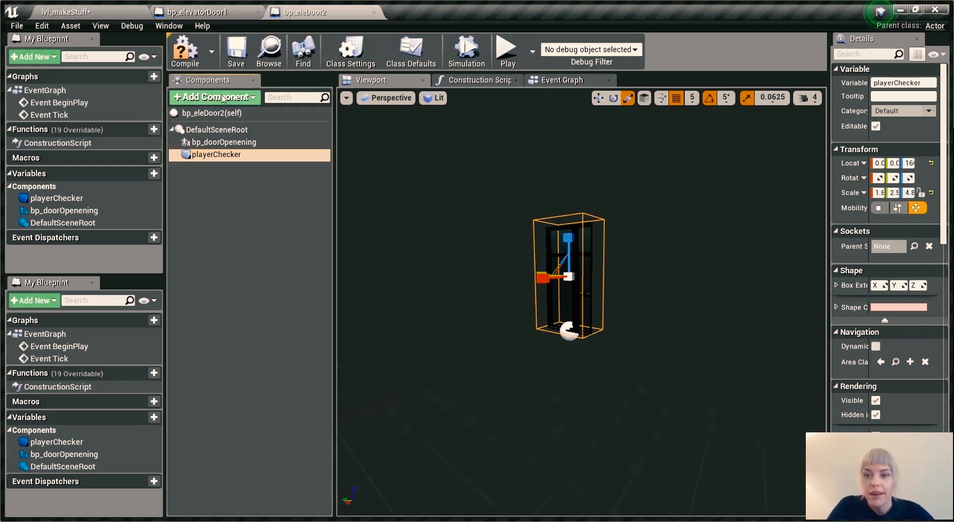
- Add an Audio component named openDoor for the door sound
left_click(214, 97)
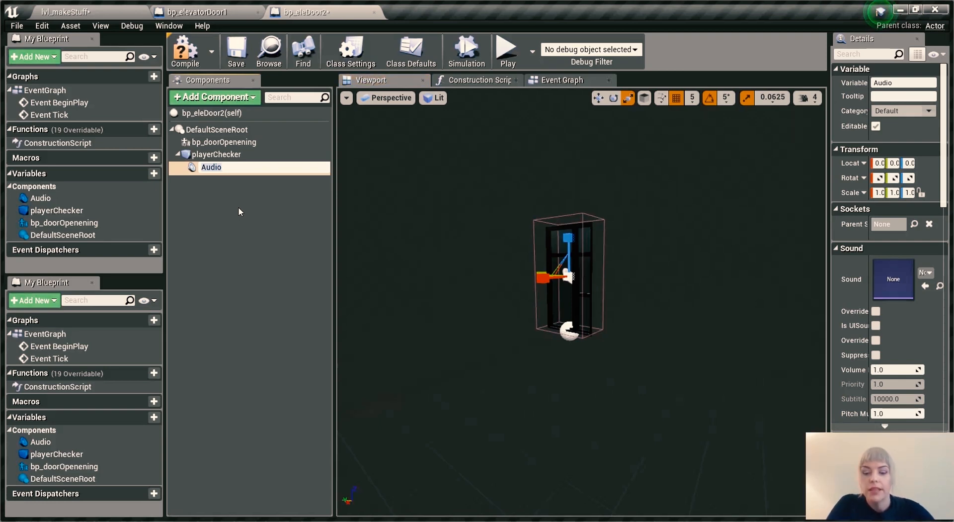
type("openDo")
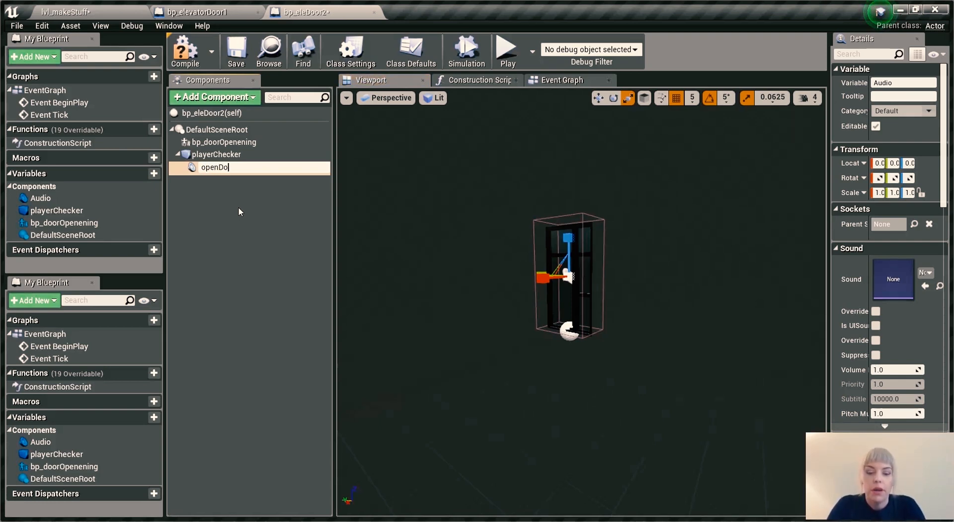
key("enter")
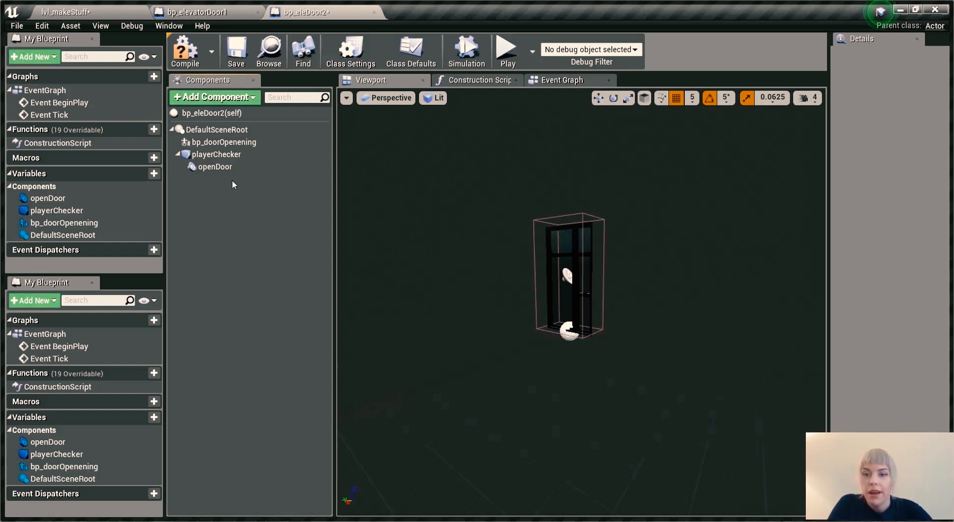
- Move openDoor out from under playerChecker to sit directly under the scene root
left_click(215, 167)
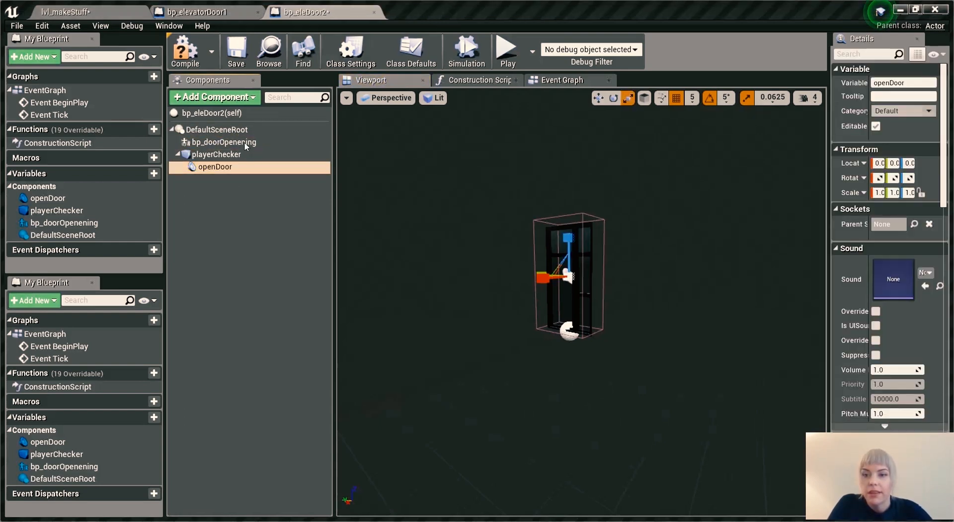
left_click(215, 154)
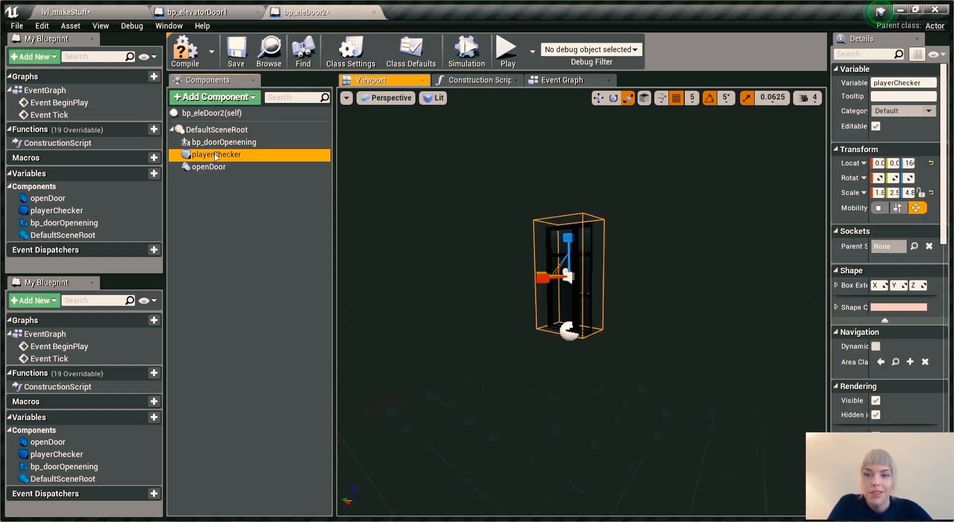
left_click(209, 167)
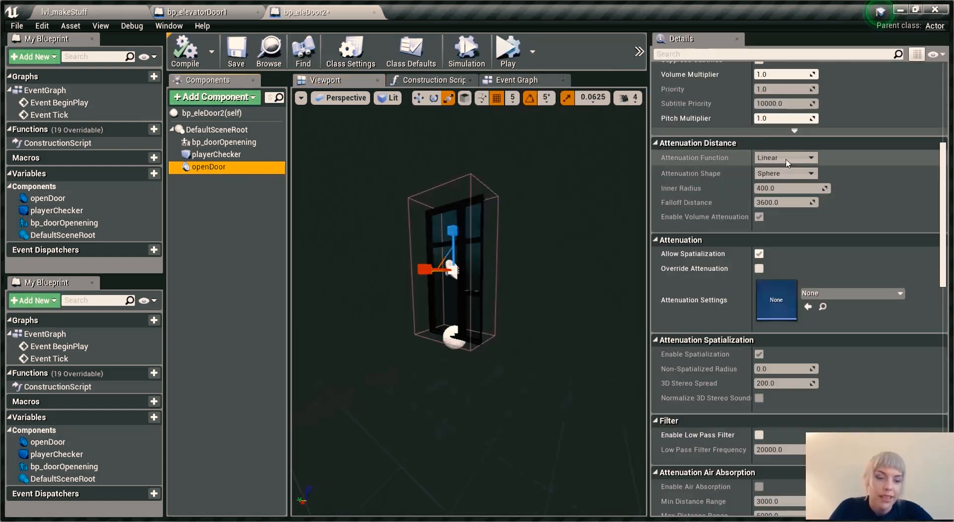
- Switch off Auto Activate on the openDoor sound component
scroll("down", 3)
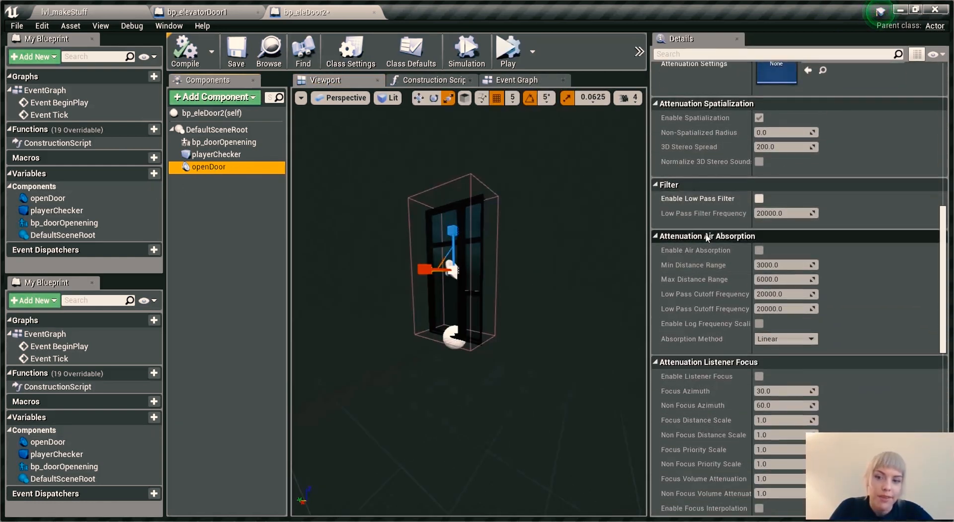
scroll("down", 3)
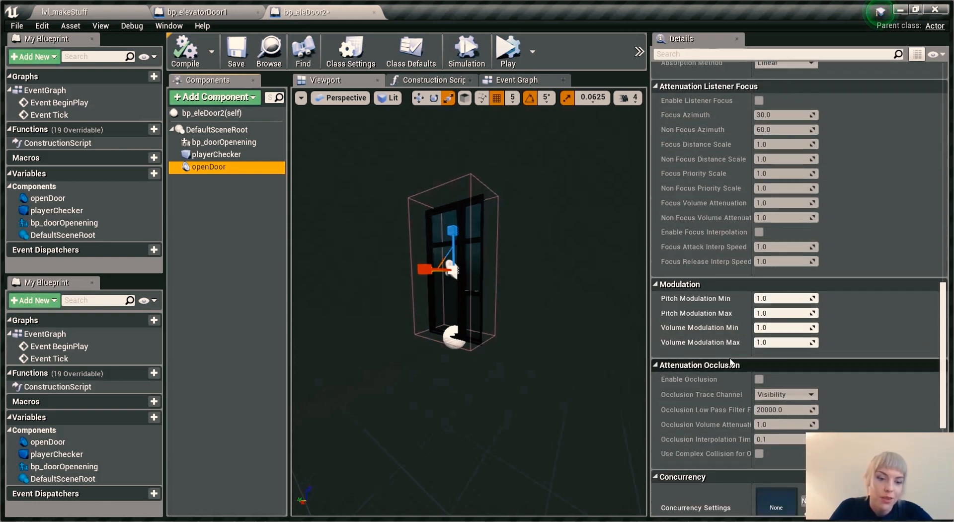
scroll("down", 3)
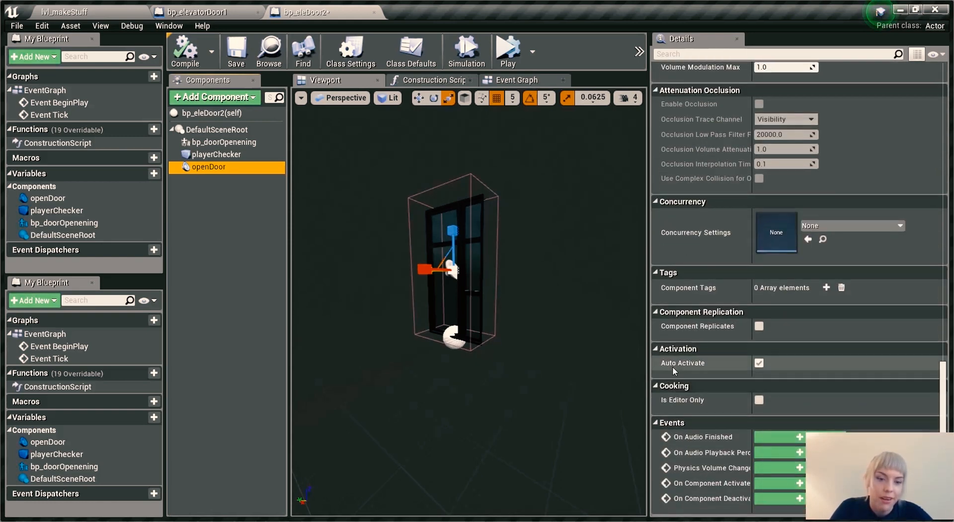
mouse_move(730, 364)
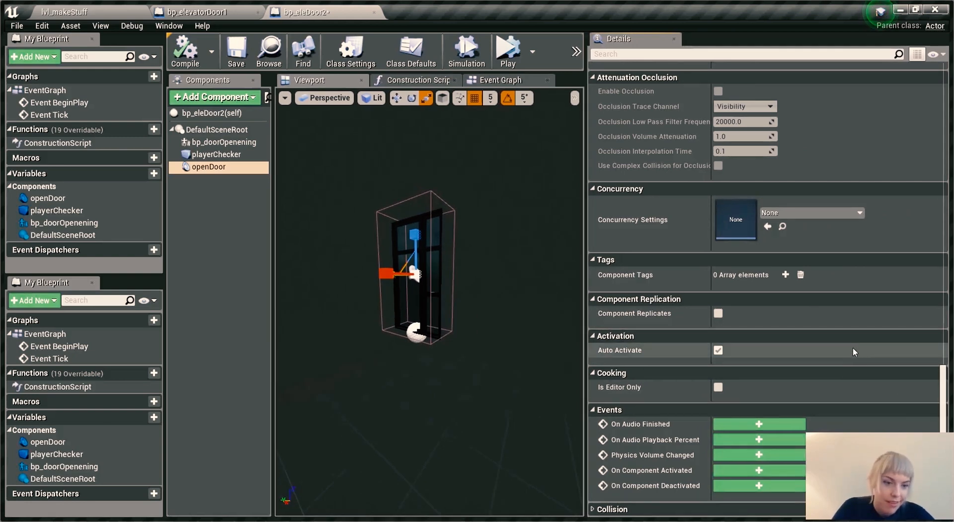
left_click(718, 349)
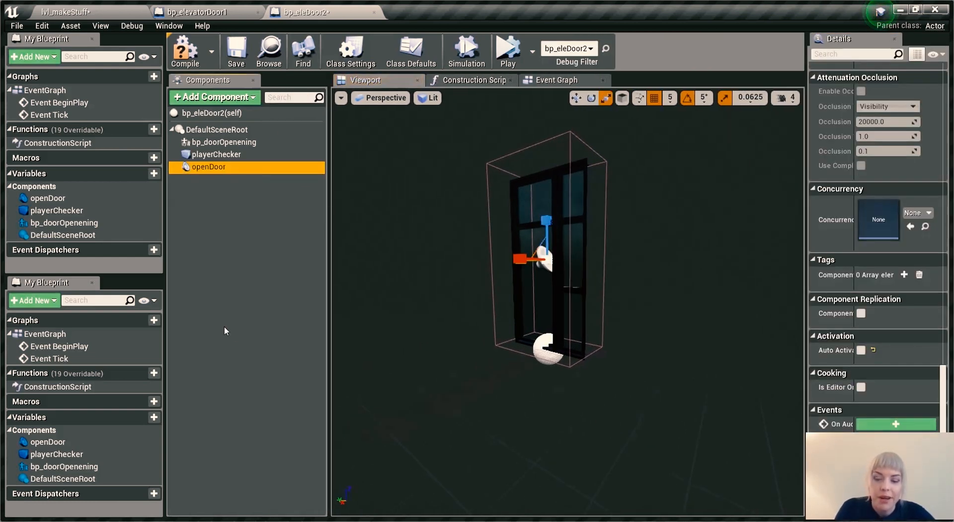
- Add a second Audio component named closeDoor and review its activation settings
left_click(213, 97)
type("close")
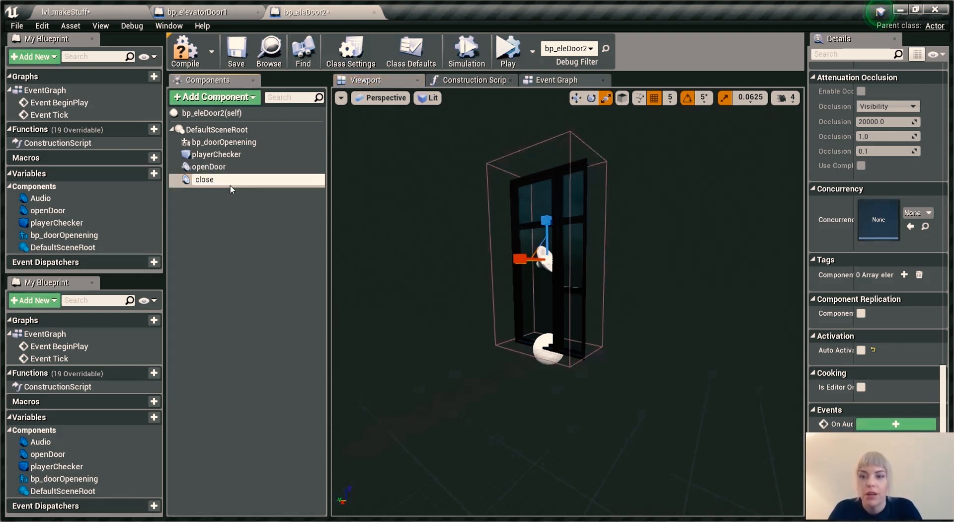
left_click(215, 154)
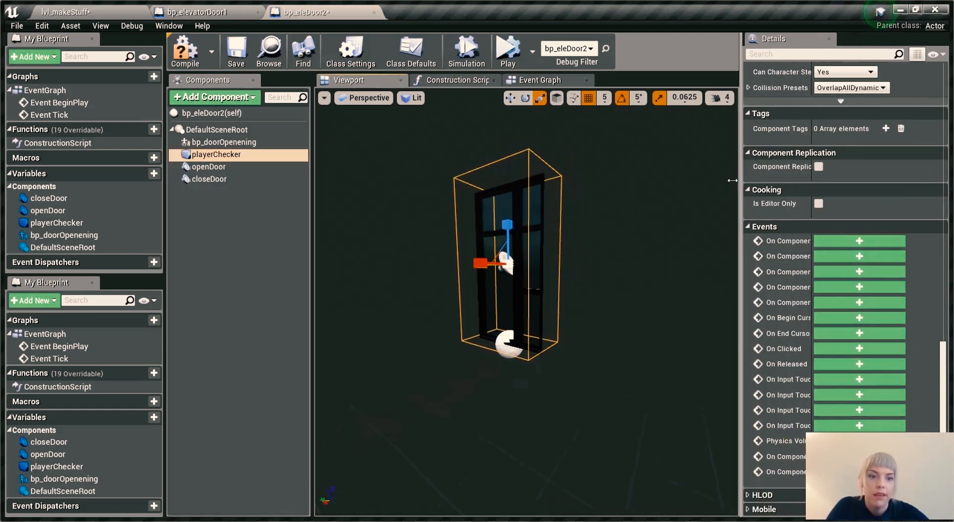
left_click(209, 166)
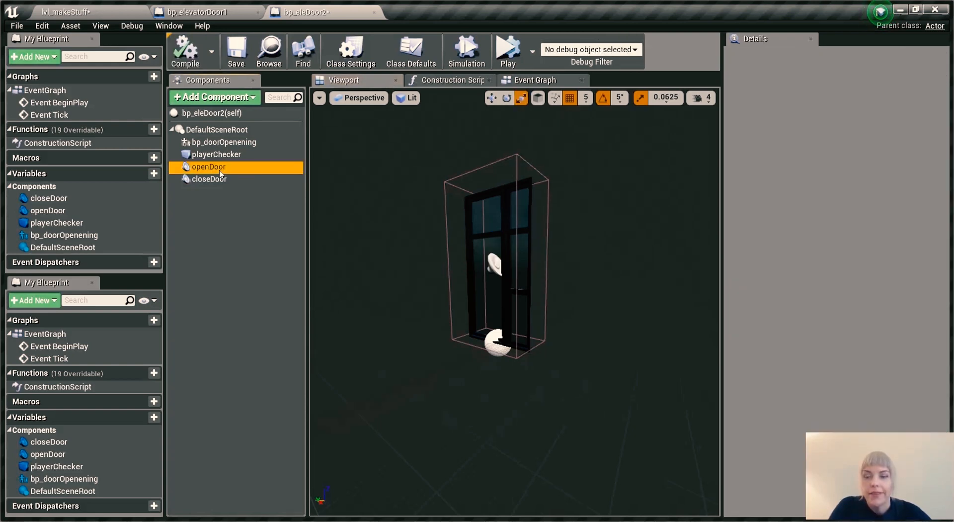
left_click(208, 179)
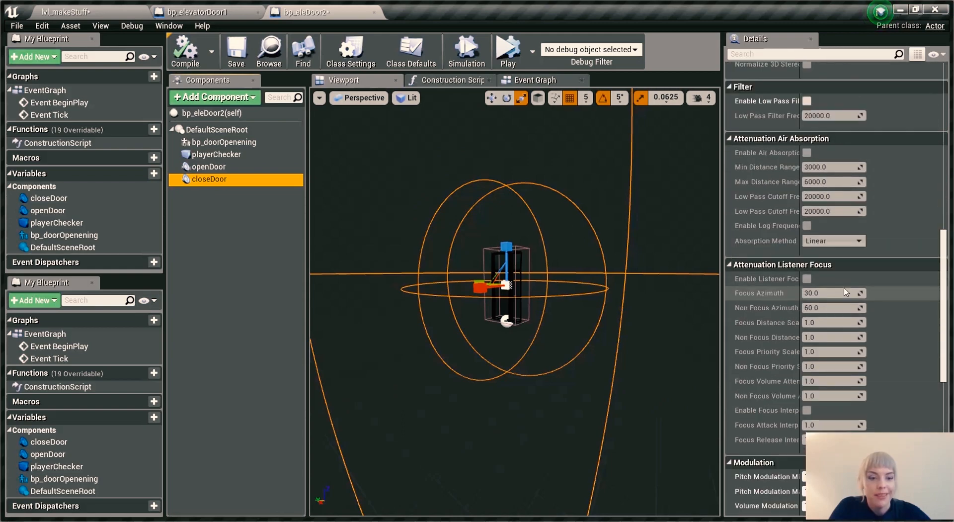
scroll("down", 3)
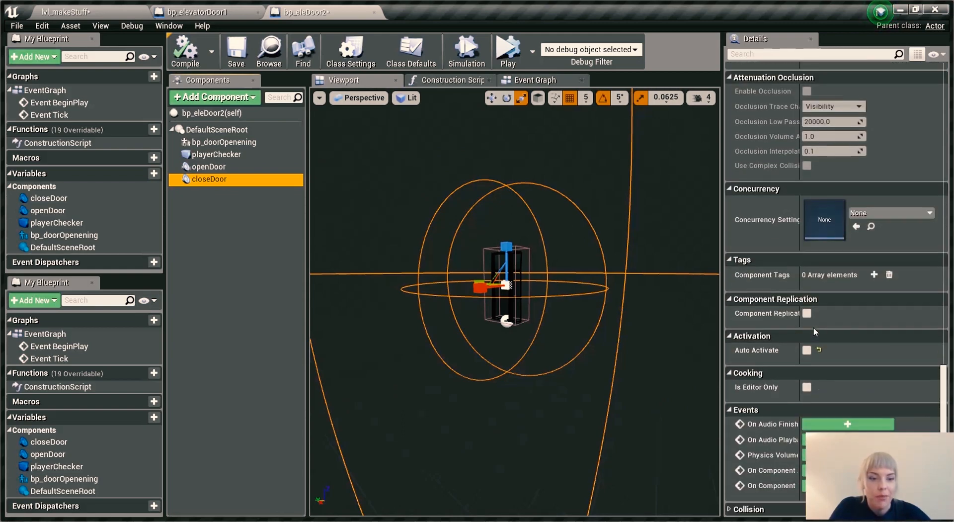
- Confirm playerChecker, closeDoor (cue_closeDoor) and openDoor (cue_openDoor) details, ending on the Event Graph
left_click(536, 79)
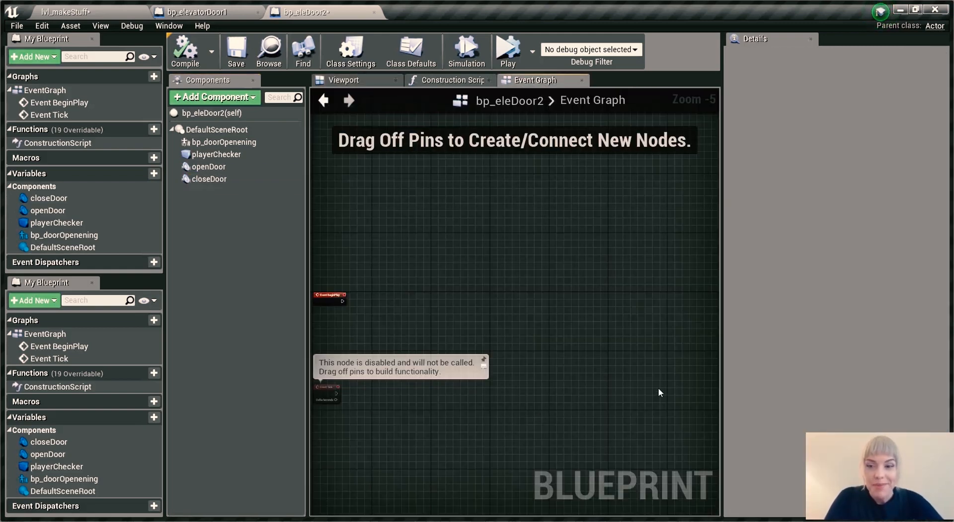
left_click(221, 143)
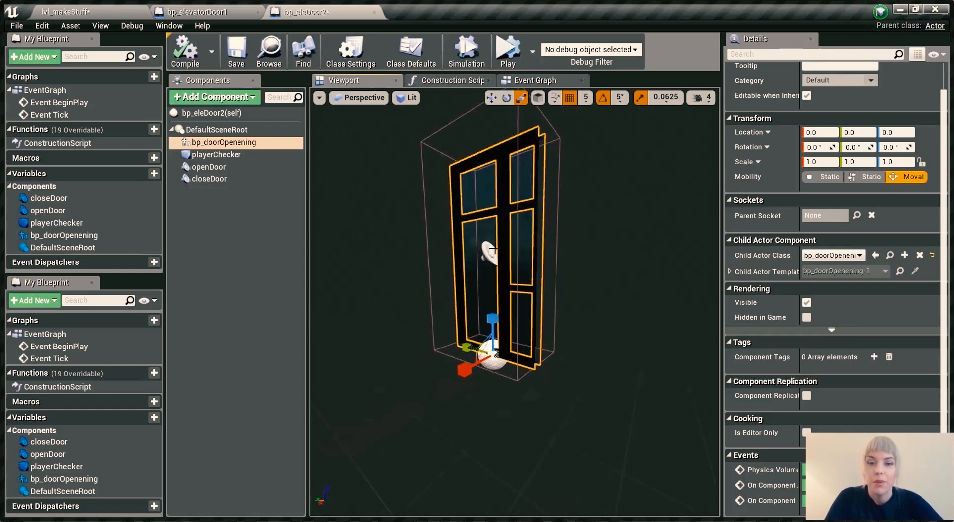
left_click(216, 154)
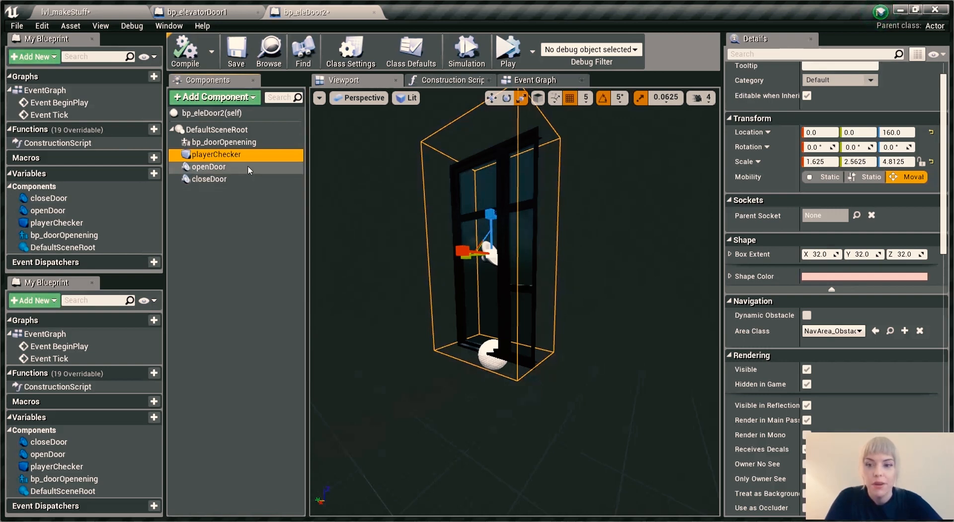
left_click(209, 179)
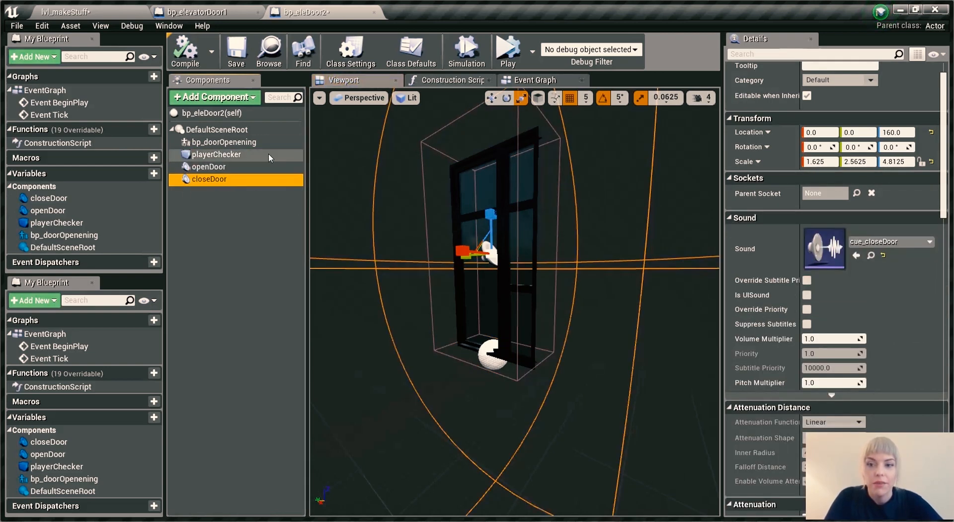
left_click(207, 166)
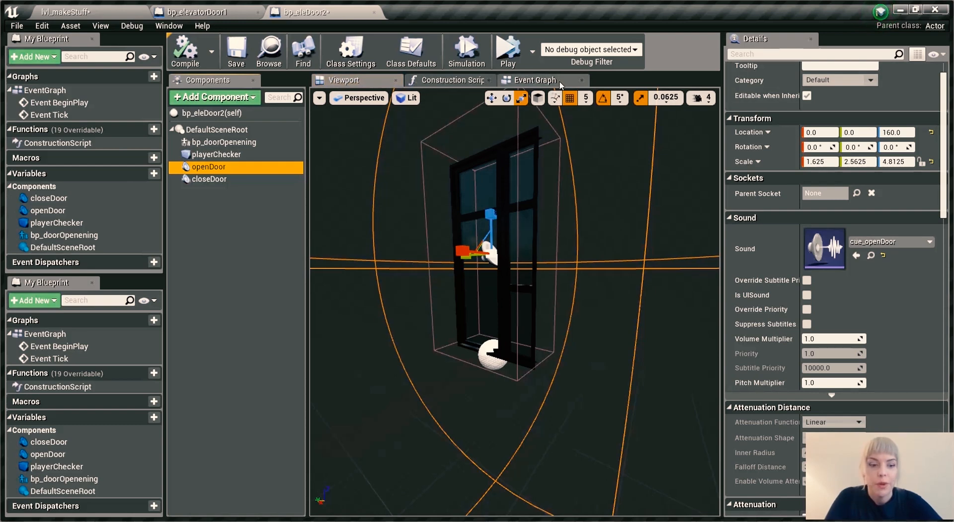
left_click(535, 80)
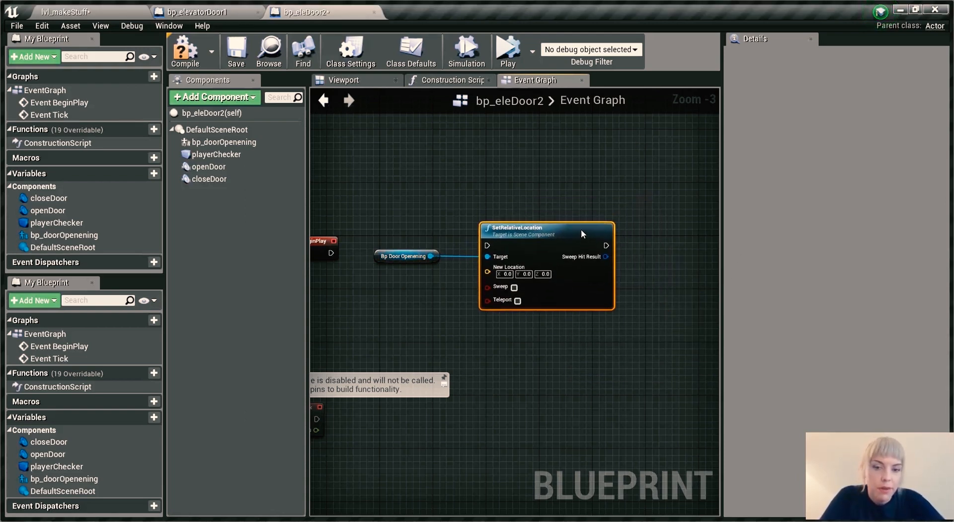
- Compile the bp_eleDoor2 door Blueprint
left_click(185, 50)
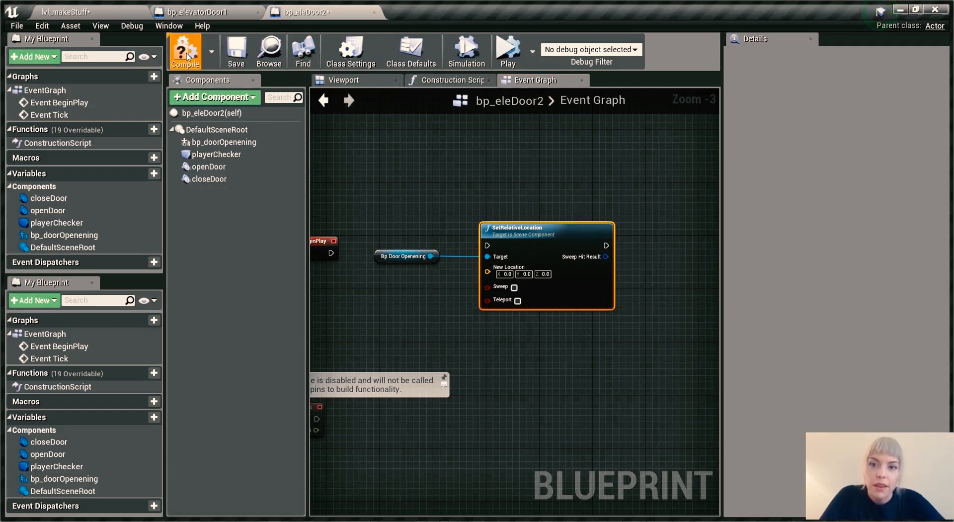
left_click(185, 50)
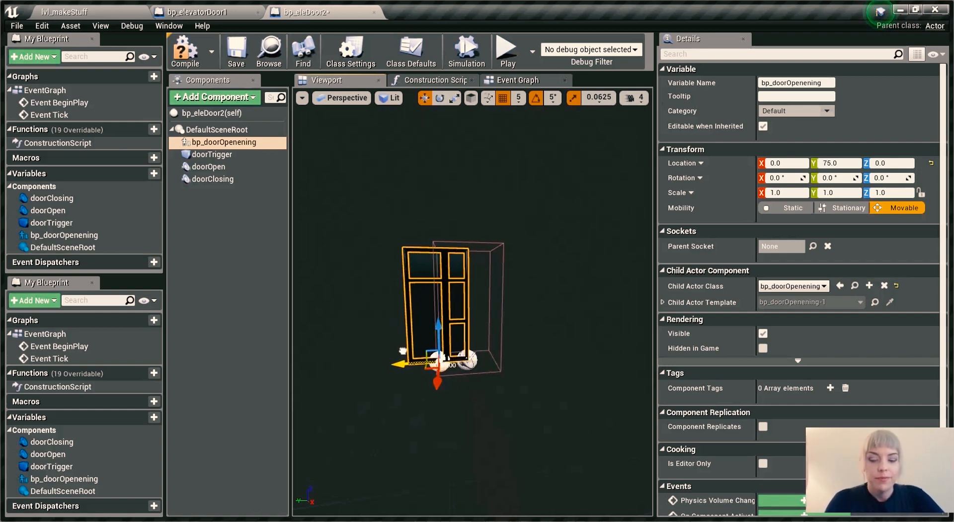
- Show the Event Graph with the SetRelativeLocation node targeting Bp Door Openening, zoomed out
left_click(444, 183)
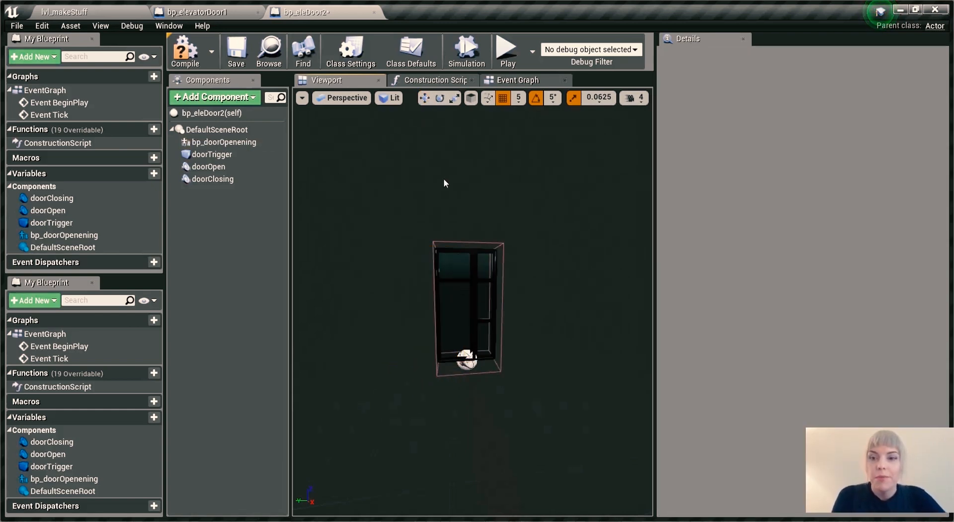
left_click(519, 79)
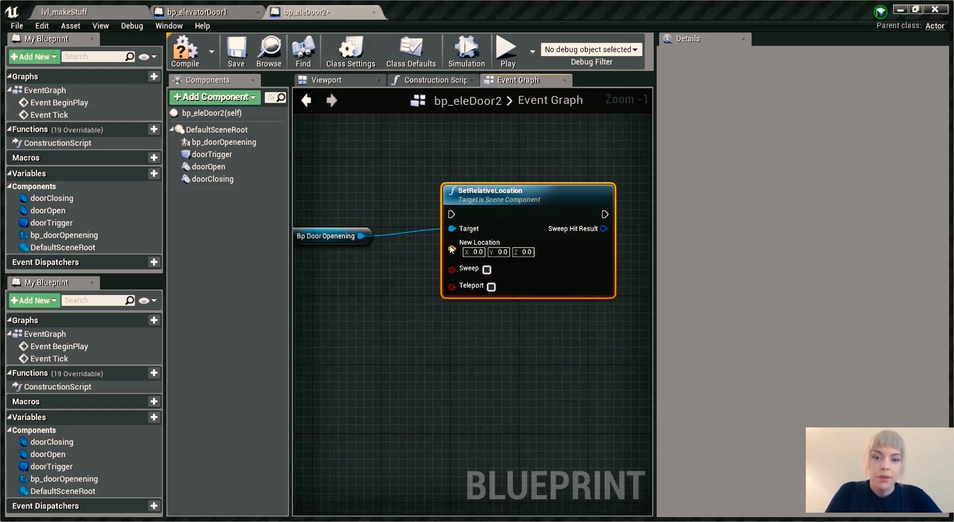
mouse_move(453, 262)
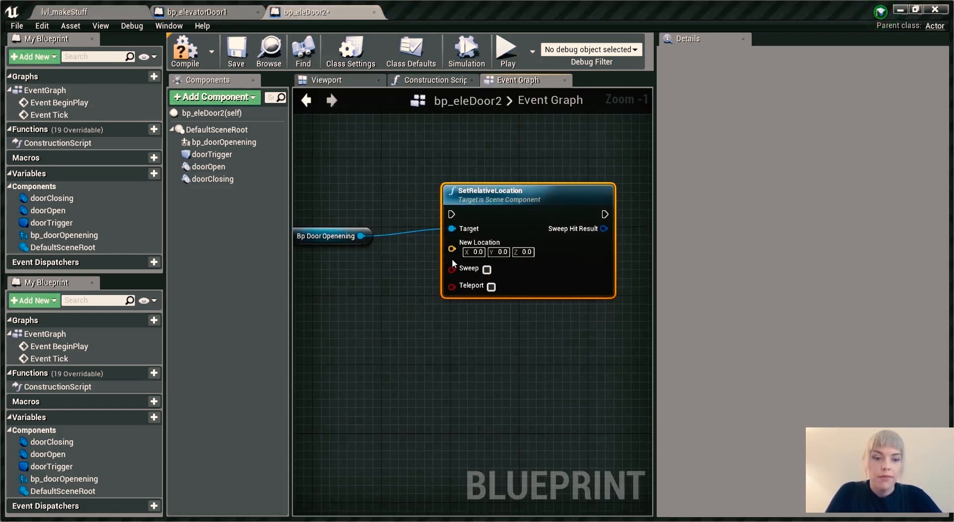
mouse_move(476, 275)
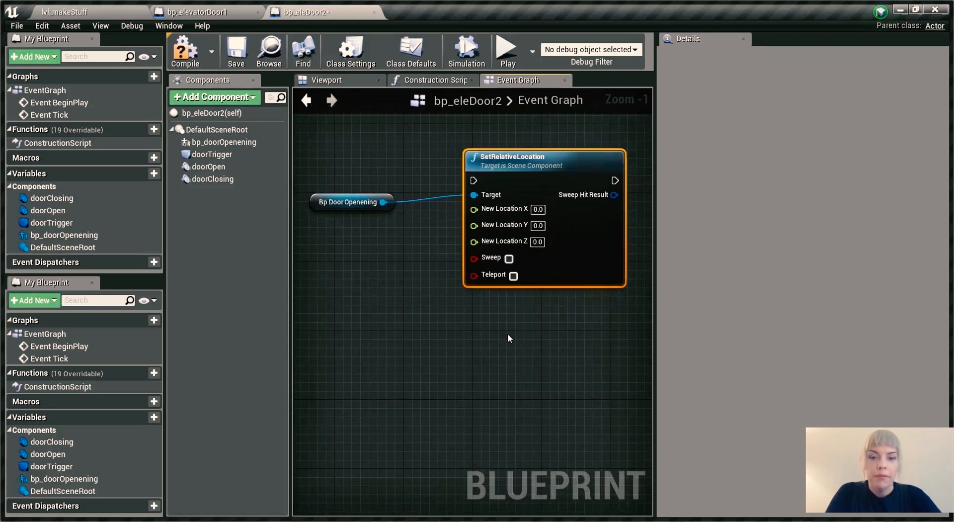
scroll("down", 3)
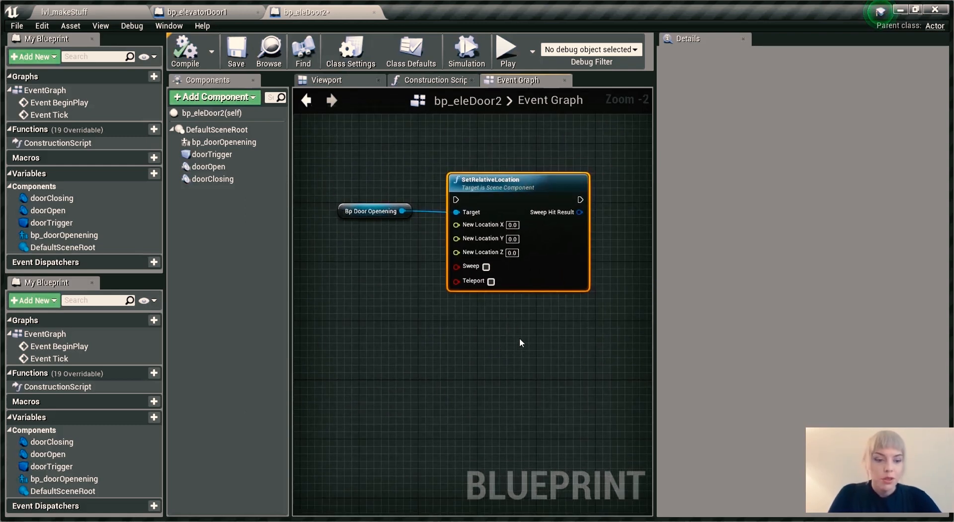
mouse_move(460, 390)
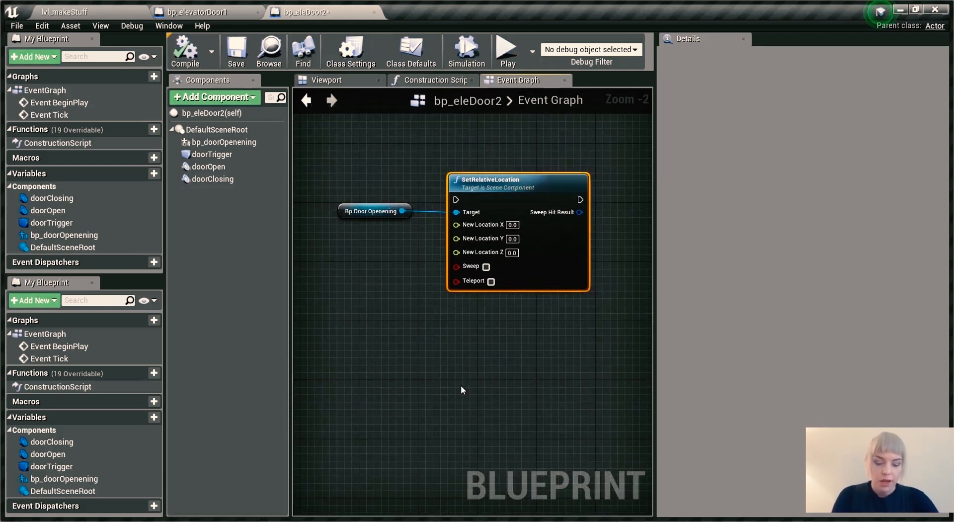
mouse_move(439, 401)
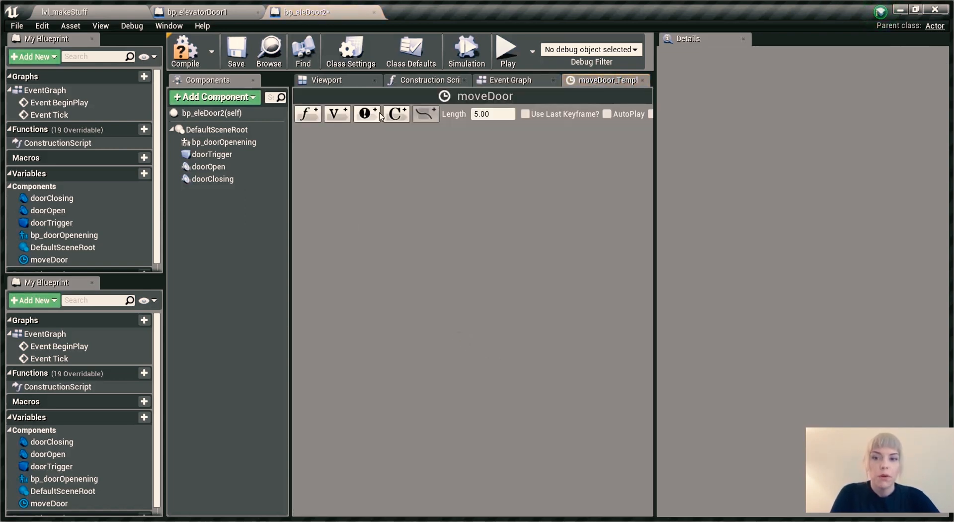
- Give the moveDoor timeline a float track named moveDoor with length 0.8
left_click(513, 79)
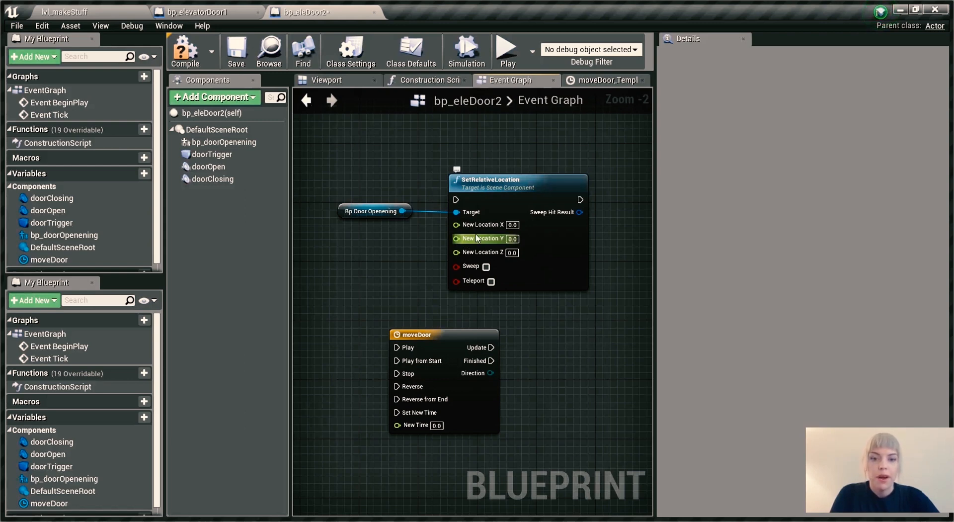
left_click(605, 79)
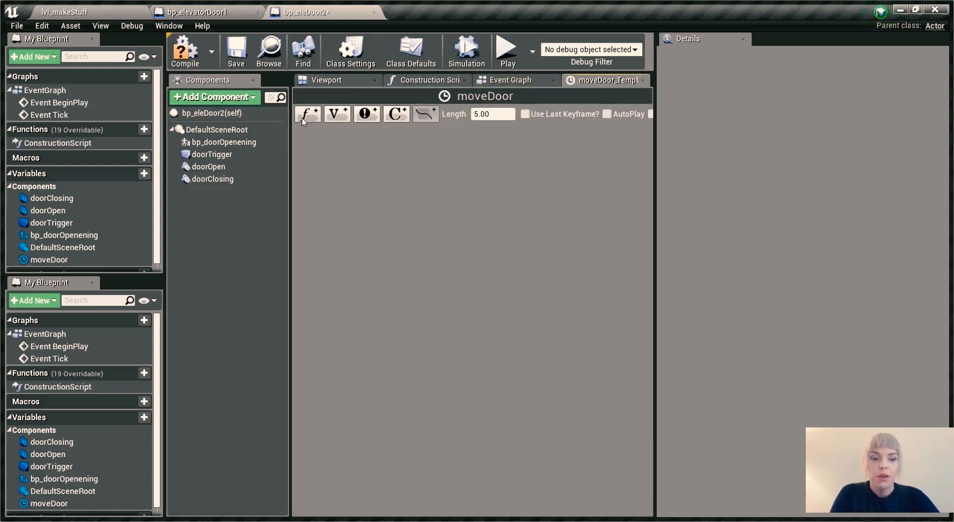
left_click(307, 113)
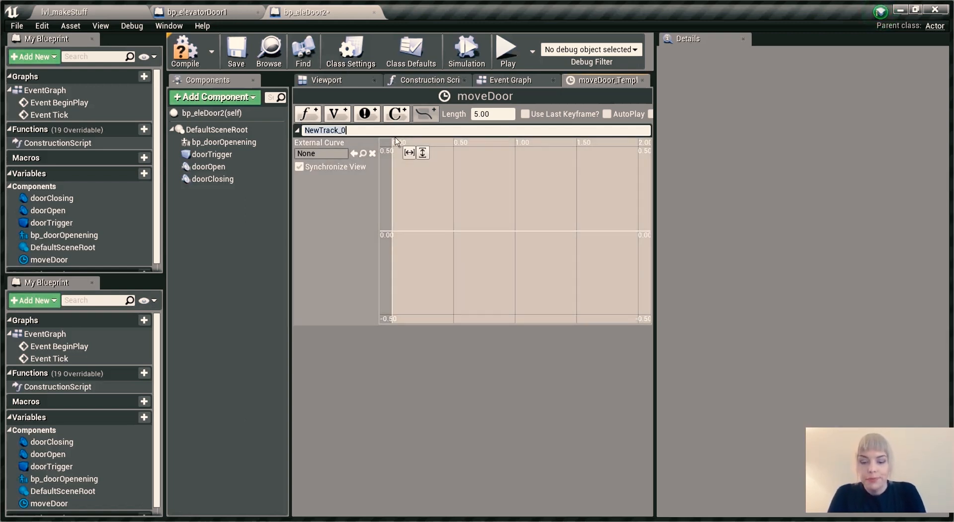
type("moveDoor")
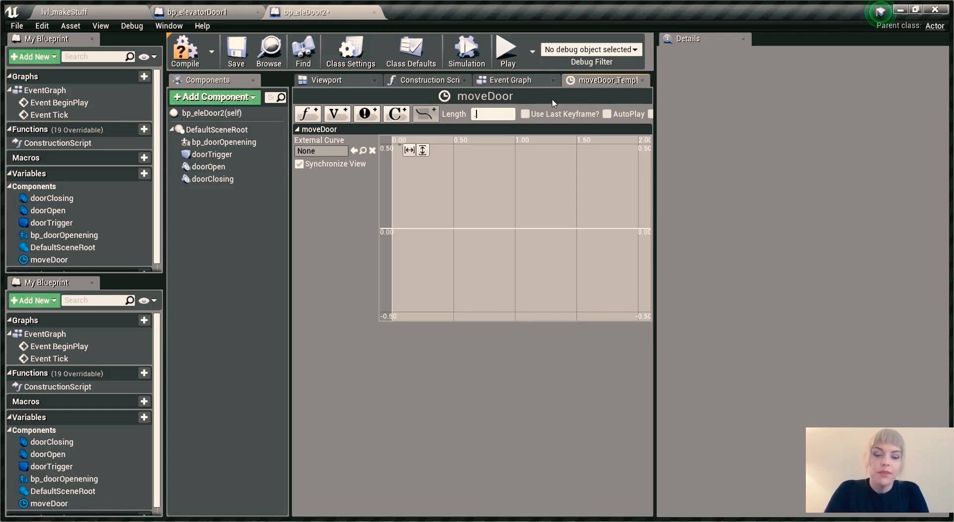
type(".80")
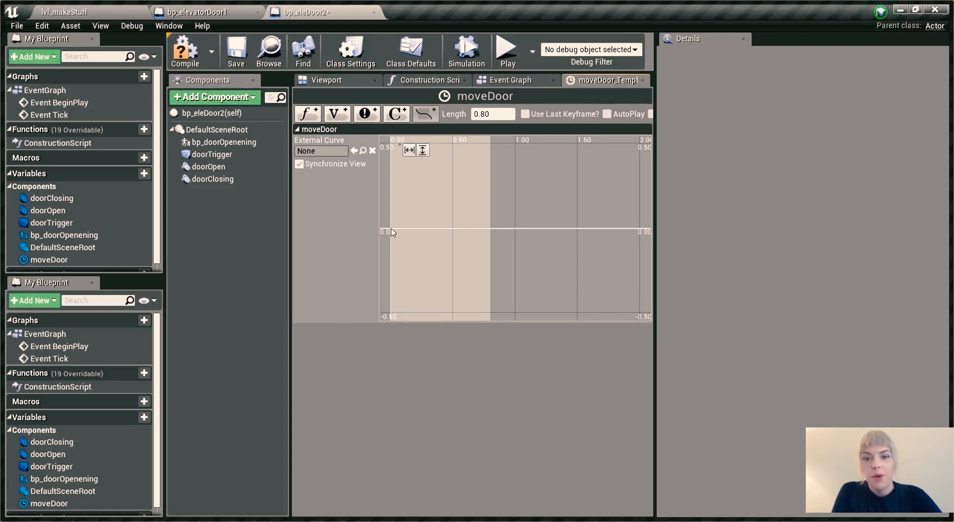
mouse_move(414, 243)
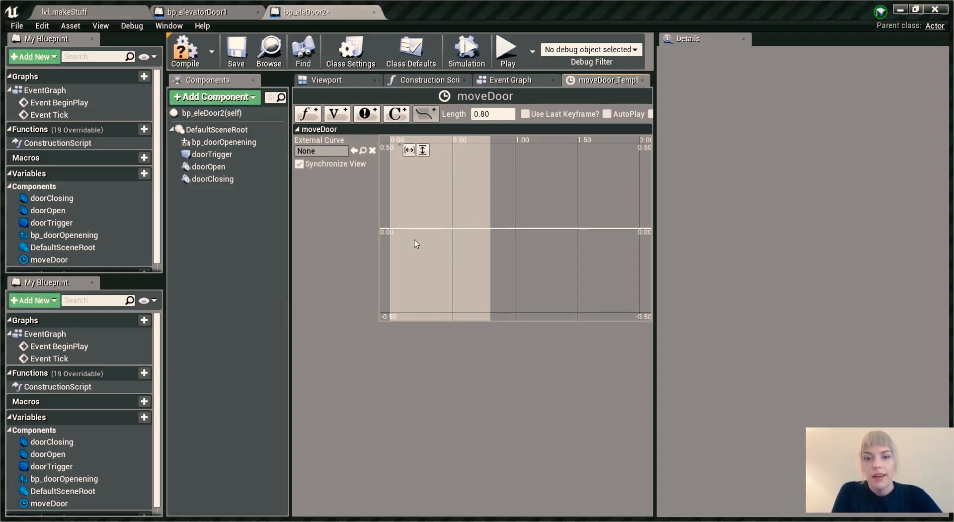
- Add curve keys at times 0 and 0.8, then return to the Viewport
left_click(390, 228)
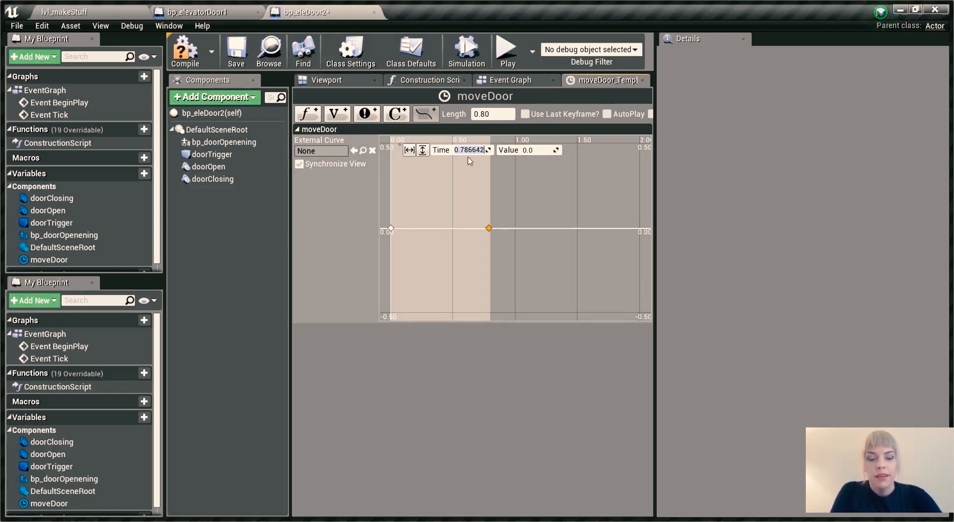
type("0.8")
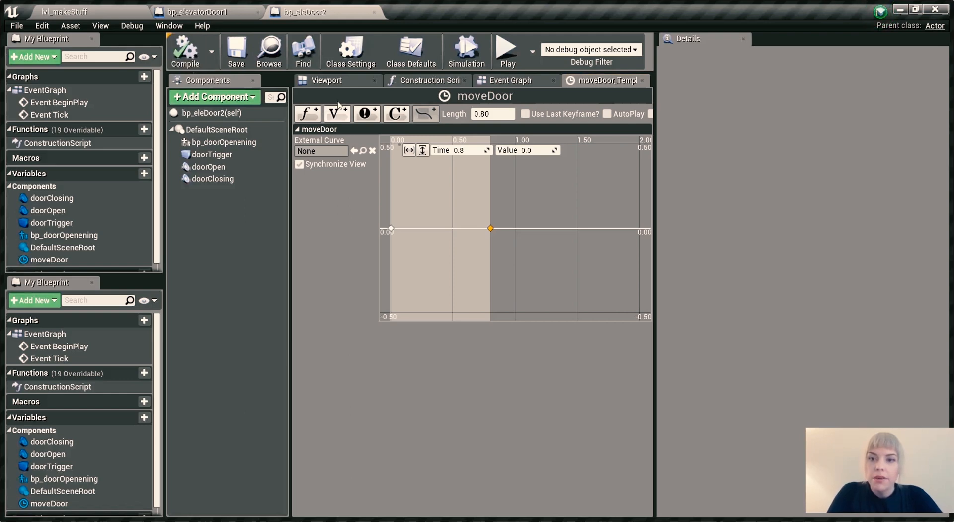
left_click(326, 80)
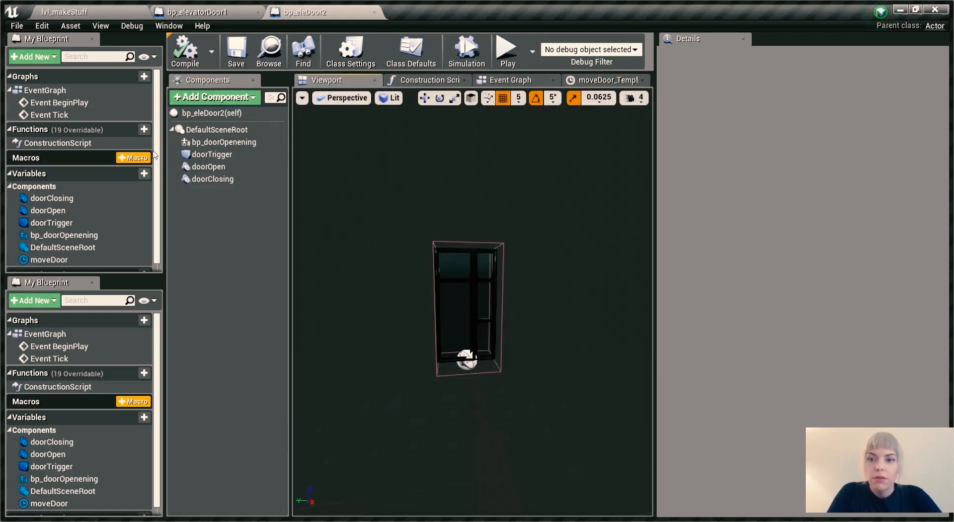
- Set the bp_doorOpenening door's Location Y to 160, placing it beside its frame
left_click(224, 142)
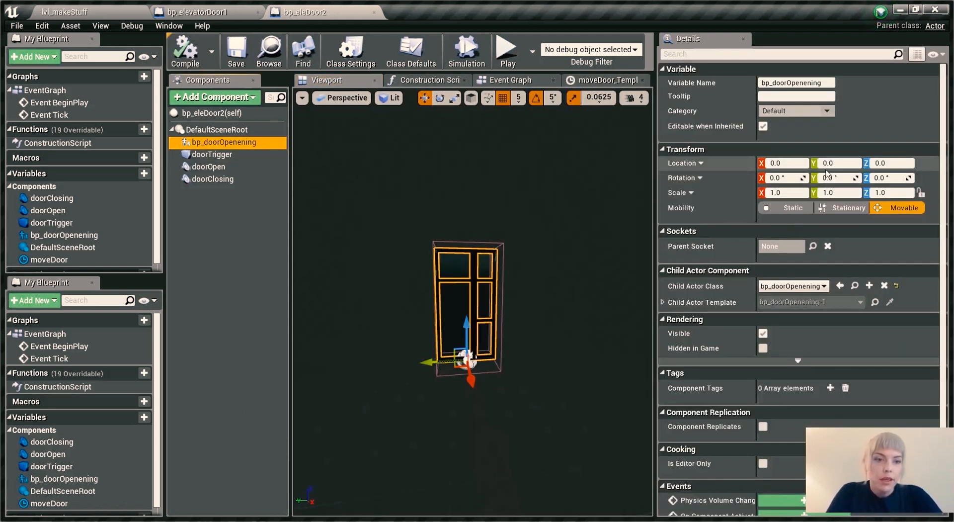
mouse_move(578, 286)
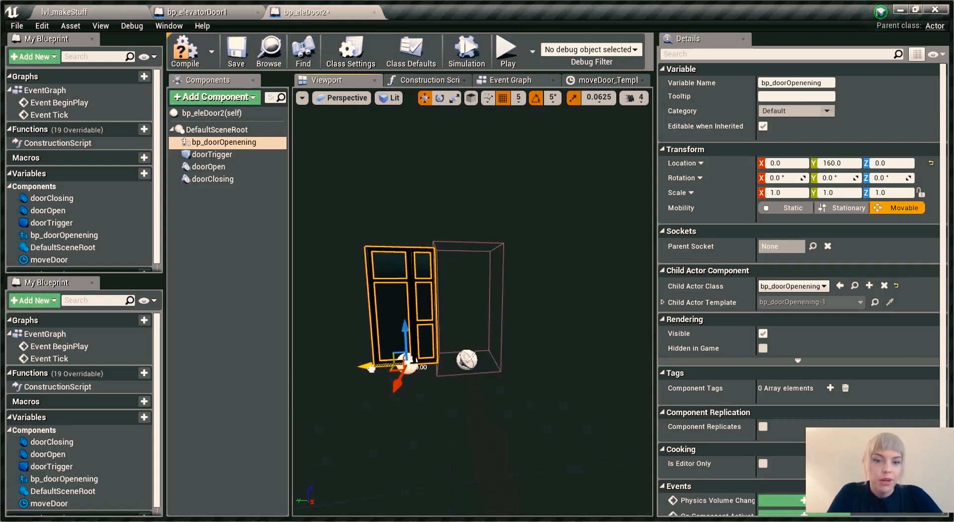
left_click(835, 163)
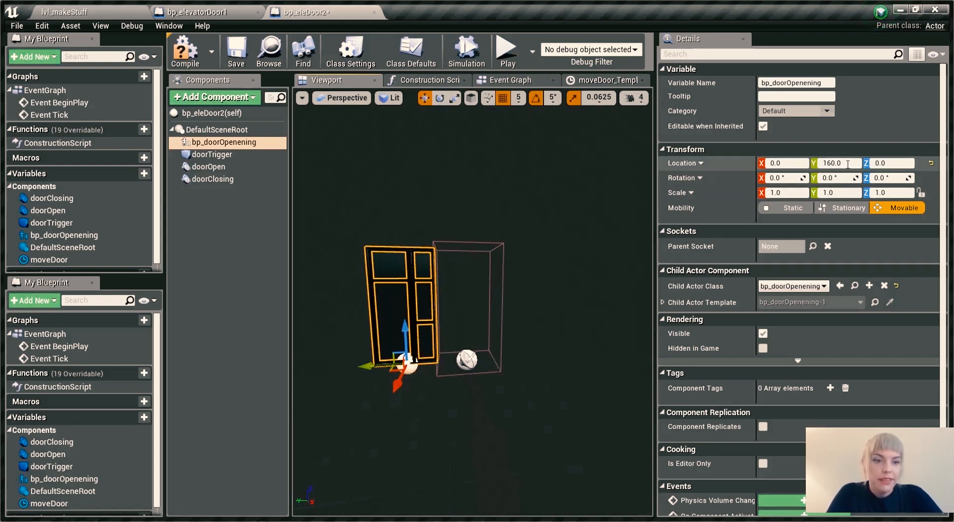
mouse_move(745, 186)
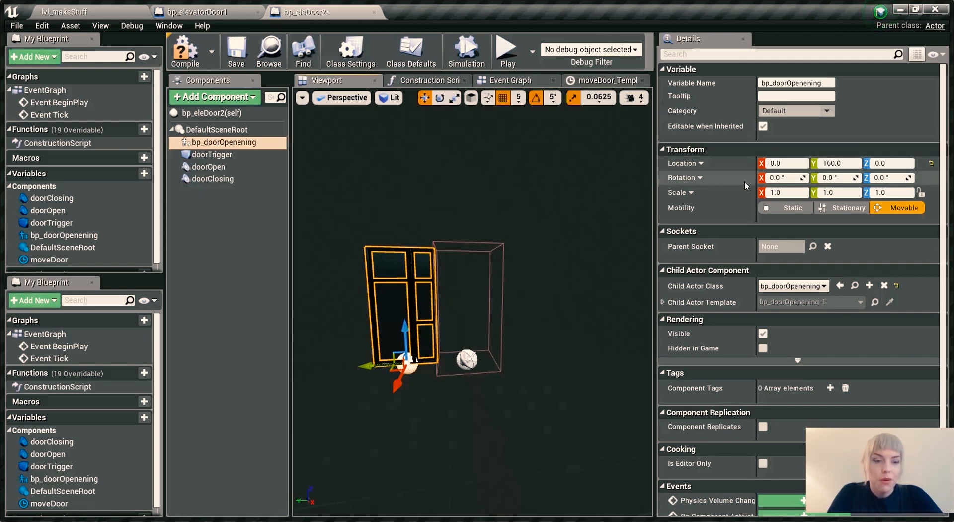
mouse_move(817, 150)
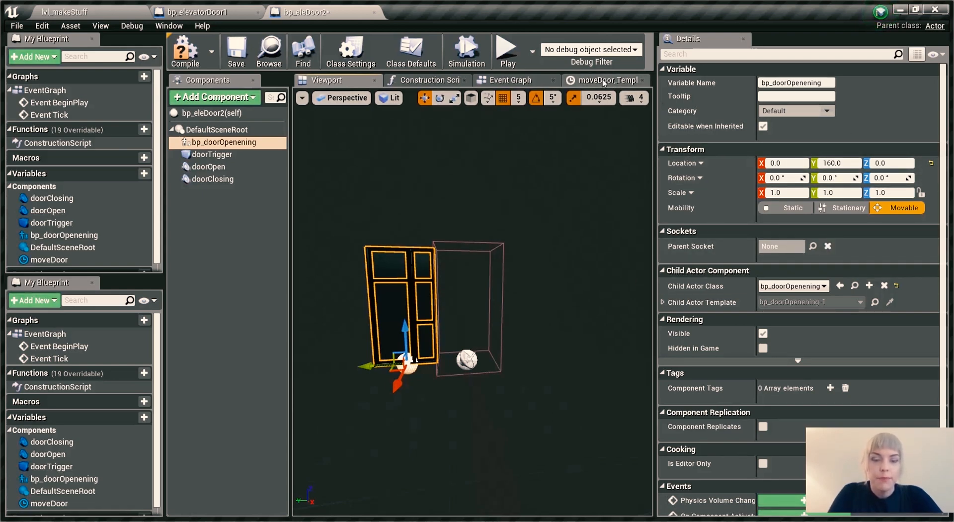
left_click(605, 80)
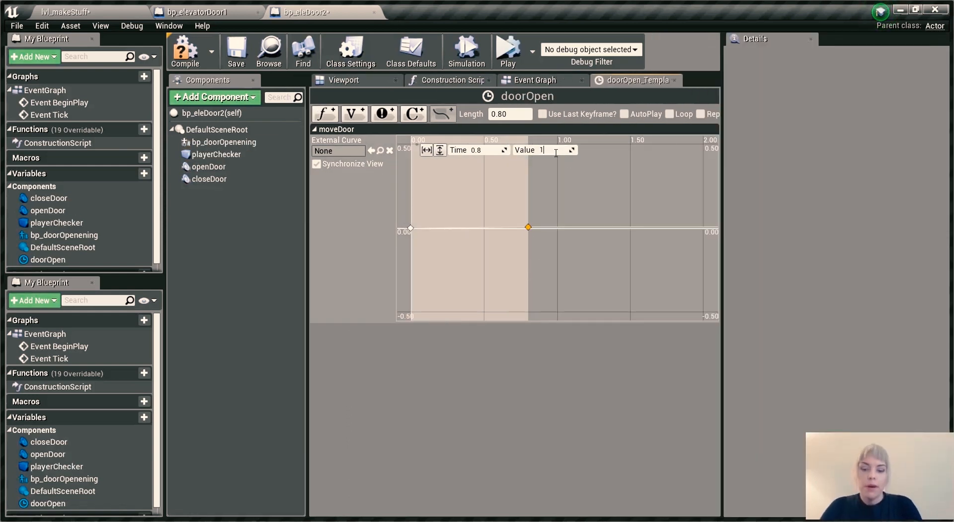
- Set the timeline key at 0.8 to value 160.0 and return to the Event Graph
type("160.0")
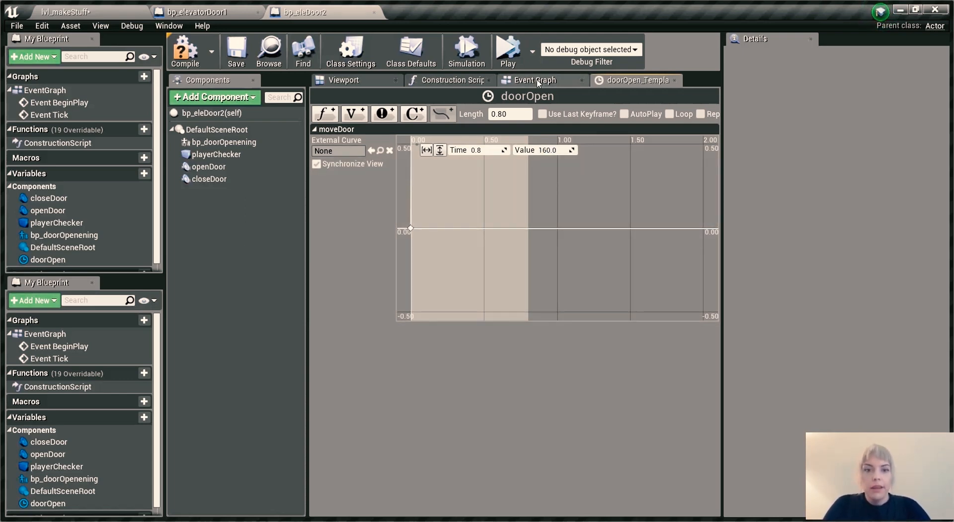
left_click(535, 79)
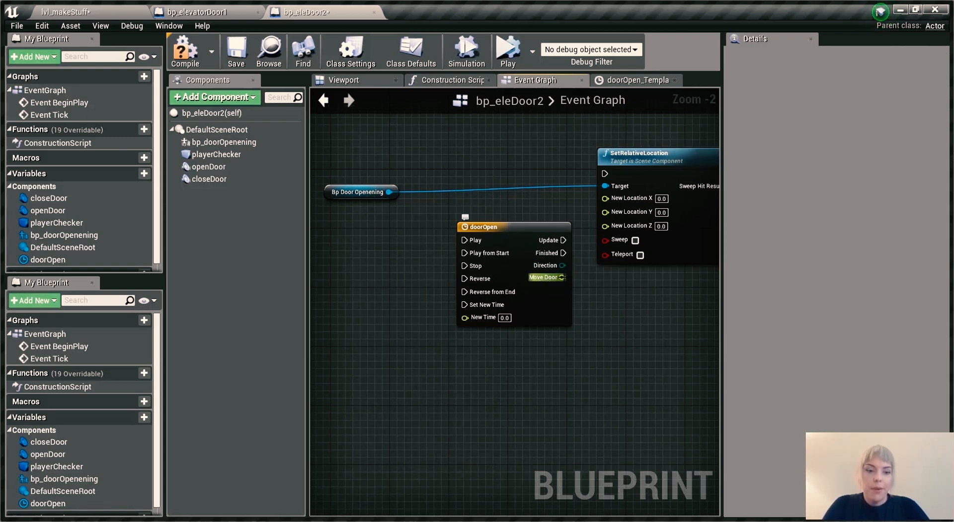
- Wire doorOpen's Move Door output into SetRelativeLocation's New Location Y
left_click(483, 226)
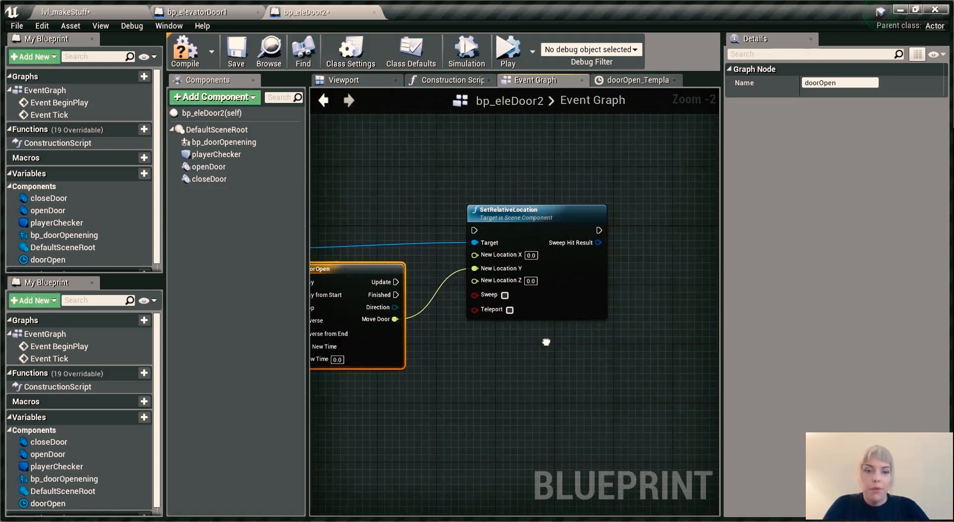
mouse_move(558, 198)
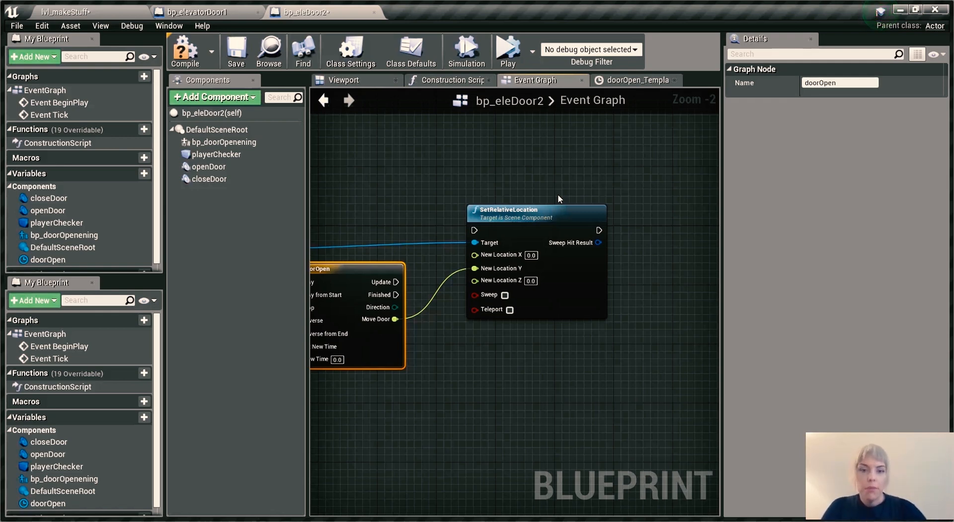
mouse_move(447, 348)
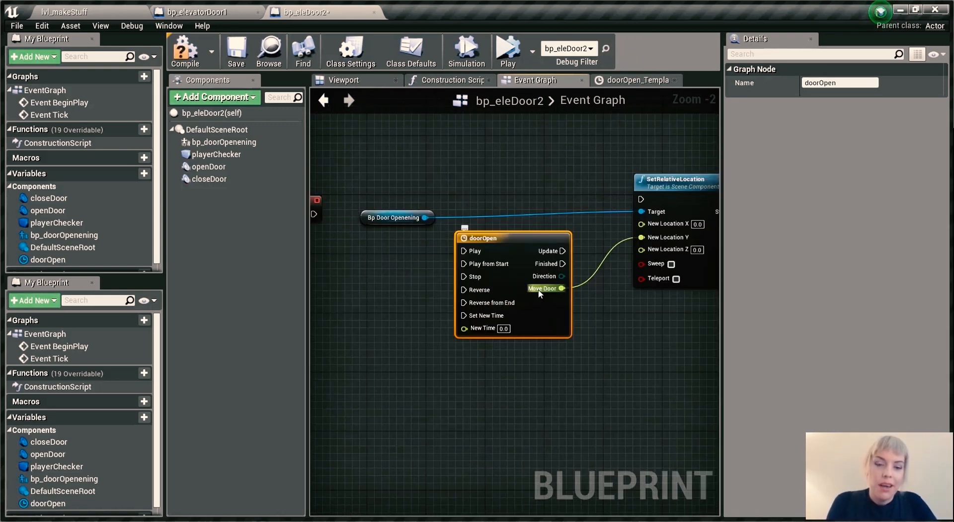
mouse_move(666, 249)
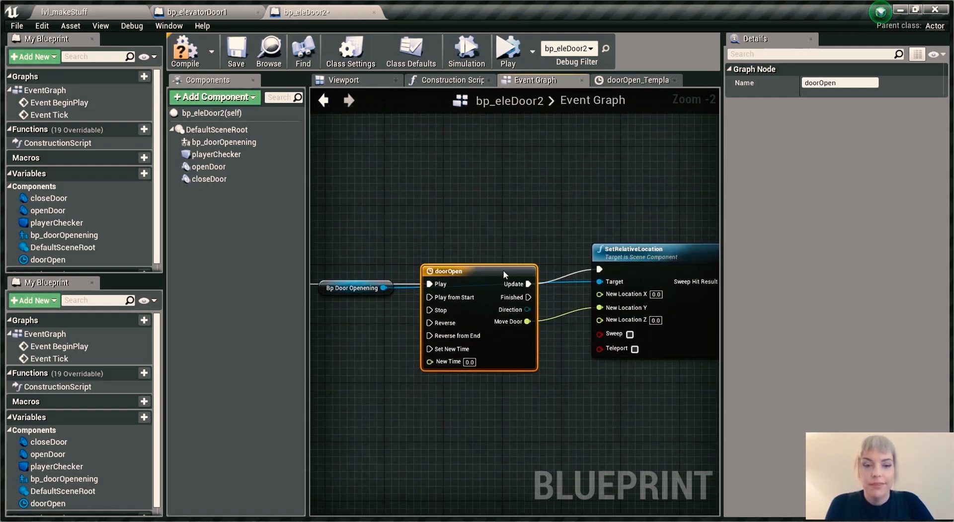
left_click(185, 50)
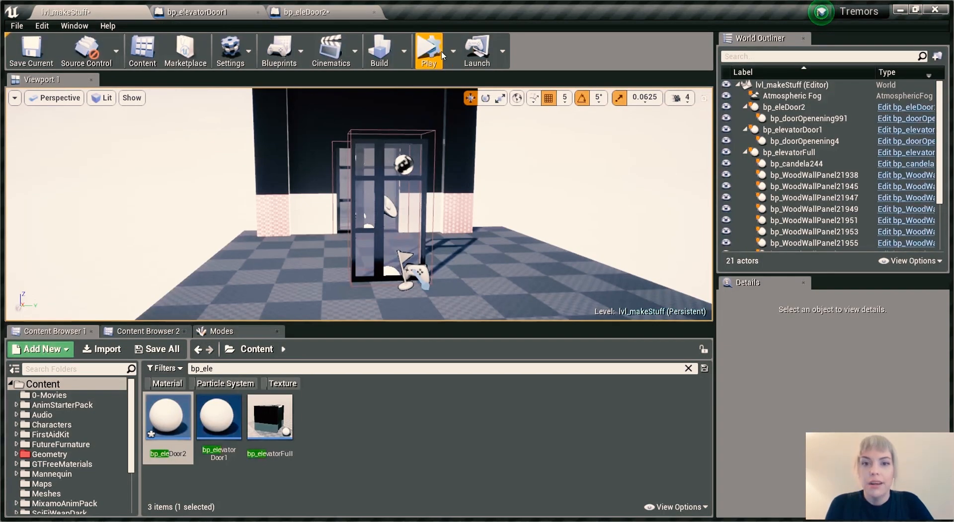
left_click(429, 50)
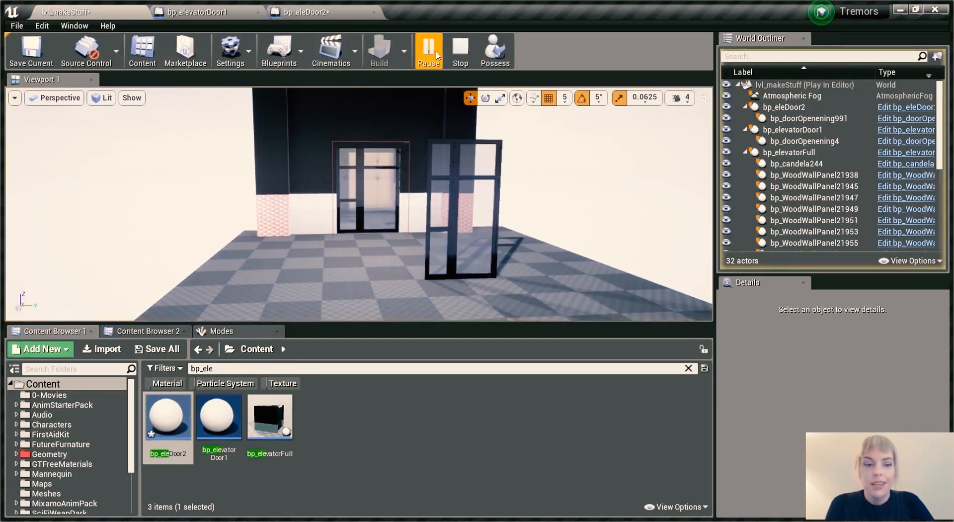
left_click(428, 50)
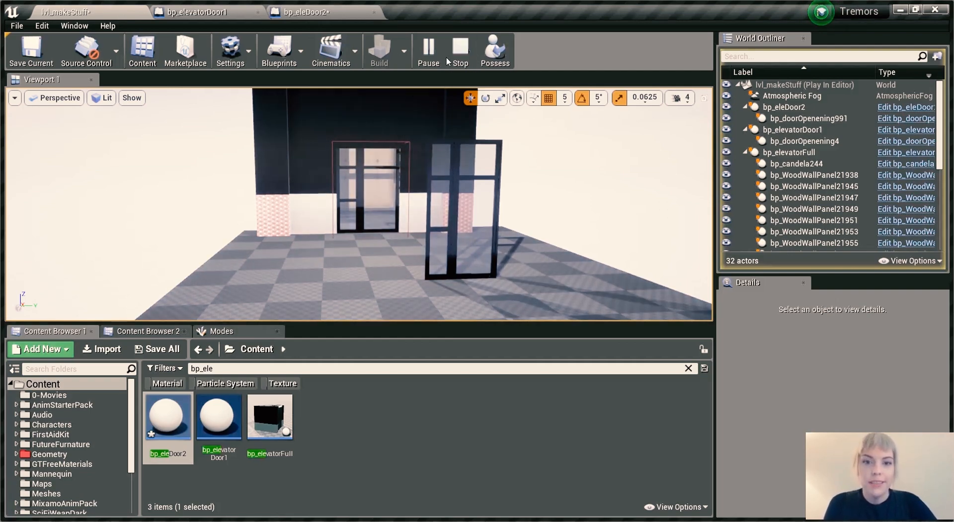
left_click(458, 50)
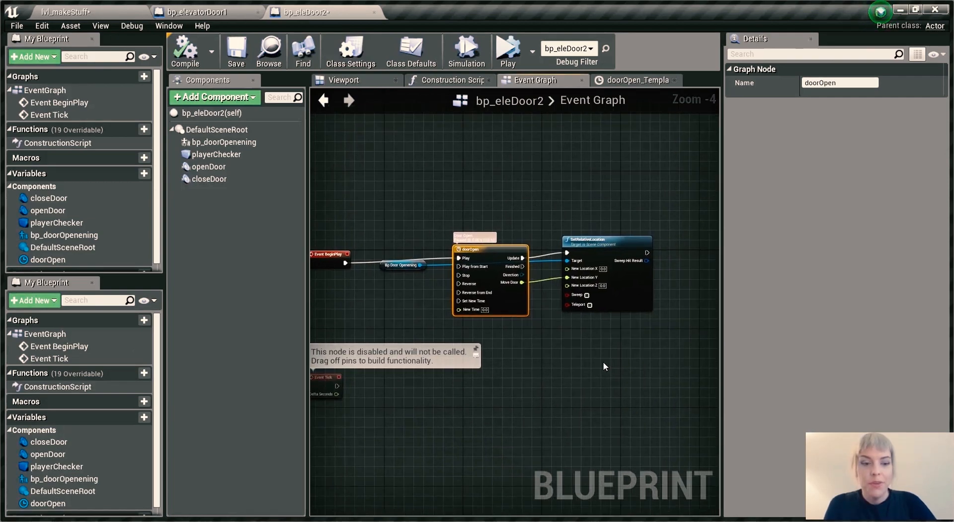
- Add ActorBeginOverlap and ActorEndOverlap events and place them beside the doorOpen timeline's Play and Reverse
scroll("up", 3)
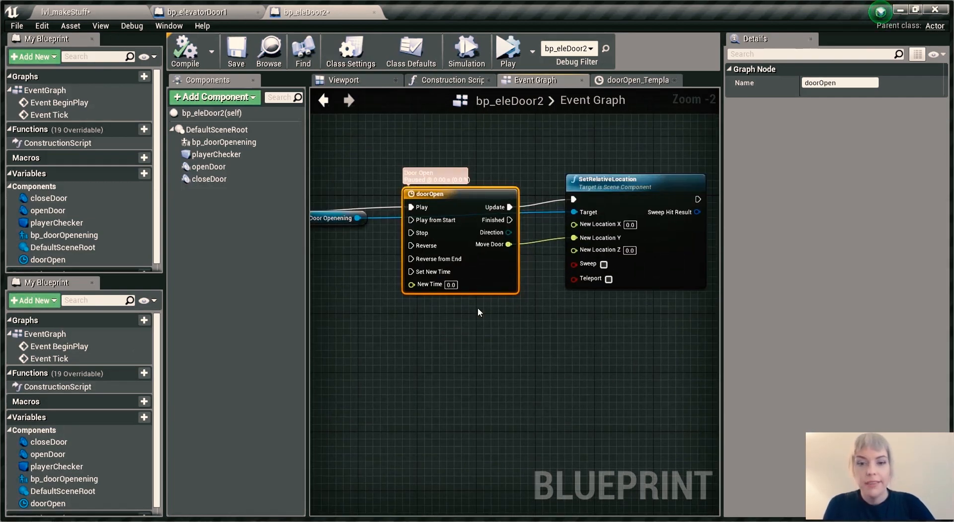
scroll("down", 3)
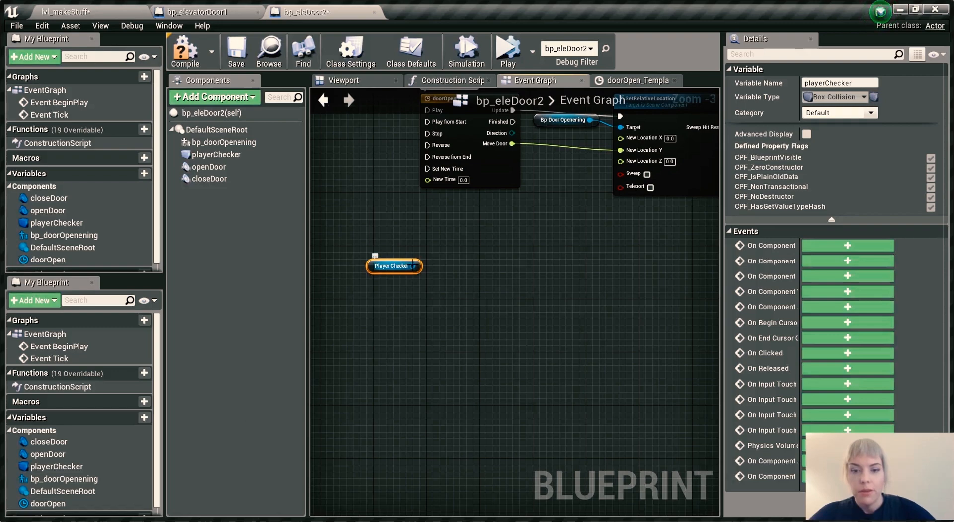
left_click_drag(415, 265, 486, 264)
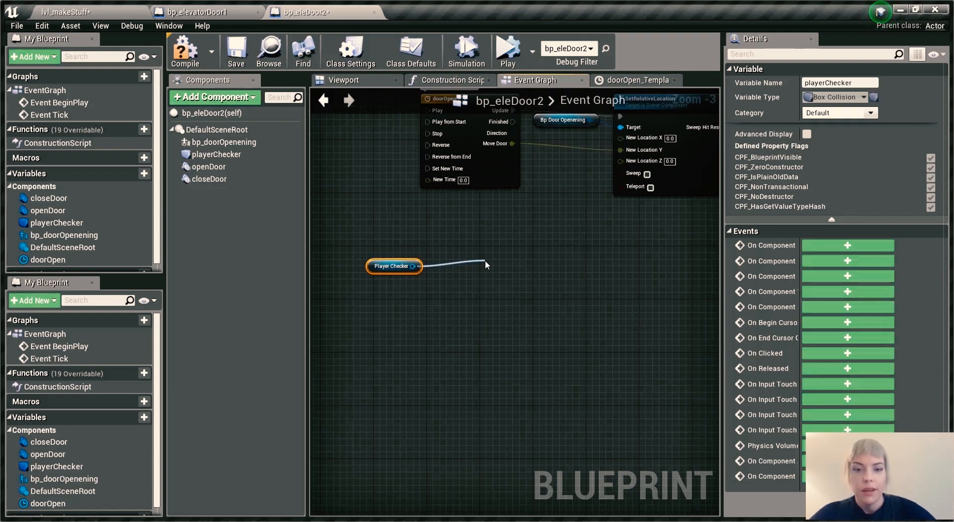
mouse_move(677, 284)
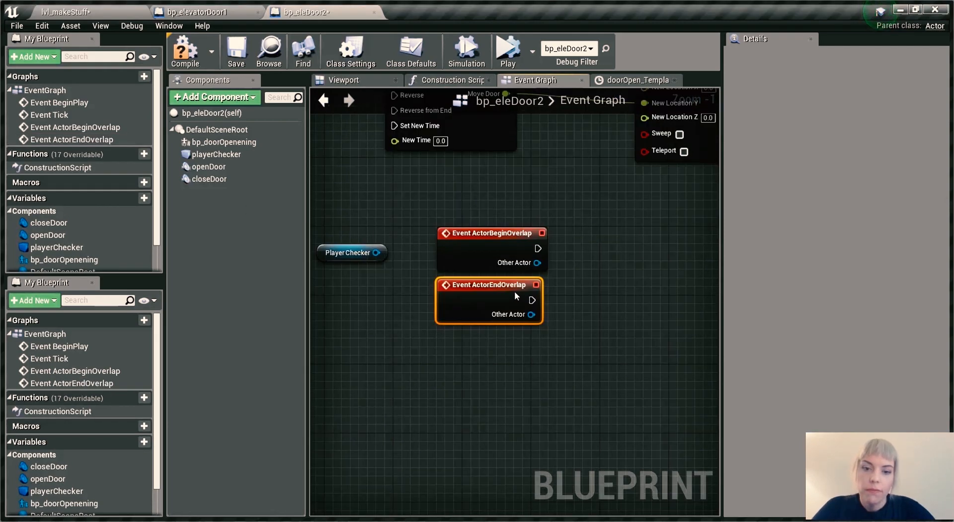
left_click(488, 232)
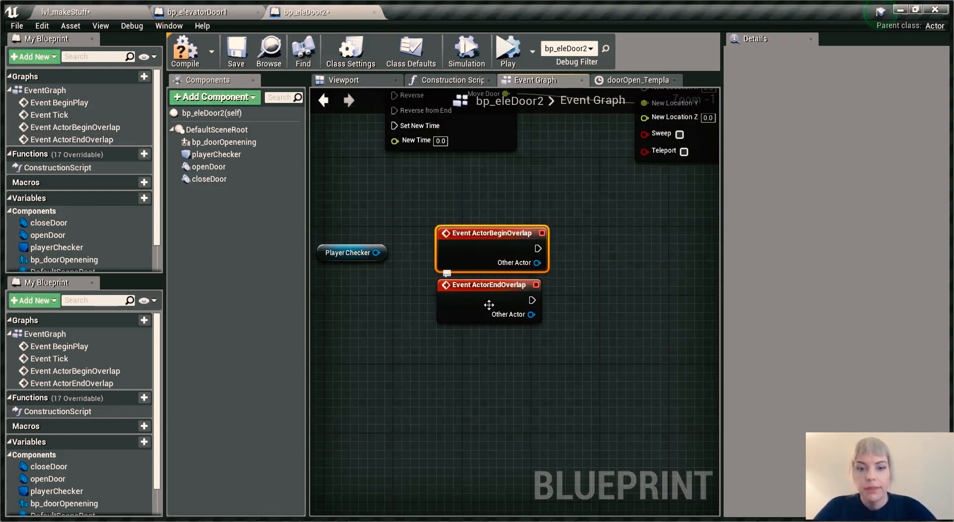
left_click(487, 284)
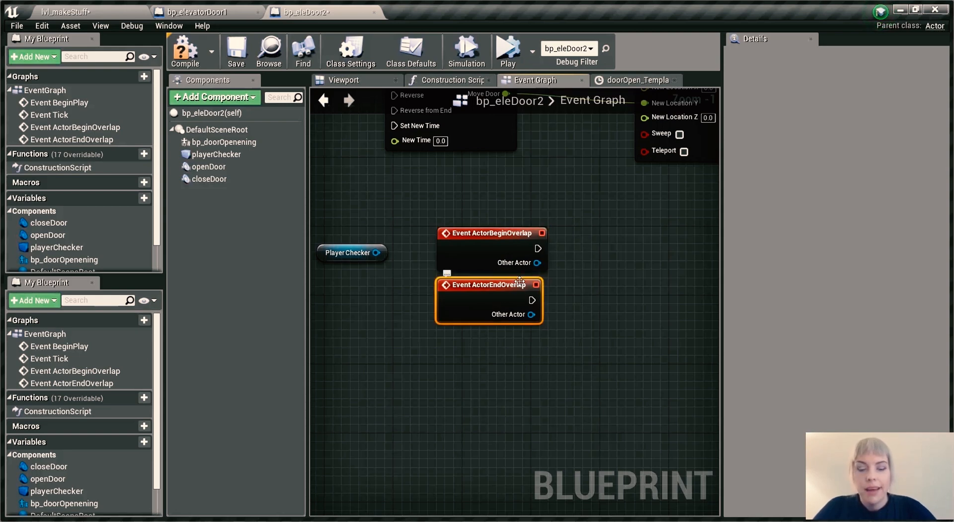
mouse_move(572, 287)
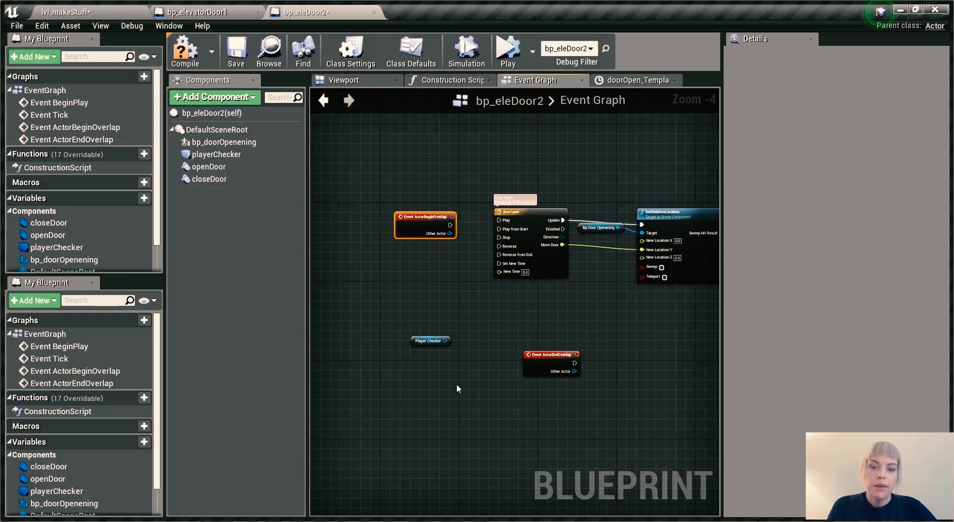
left_click_drag(551, 355, 427, 255)
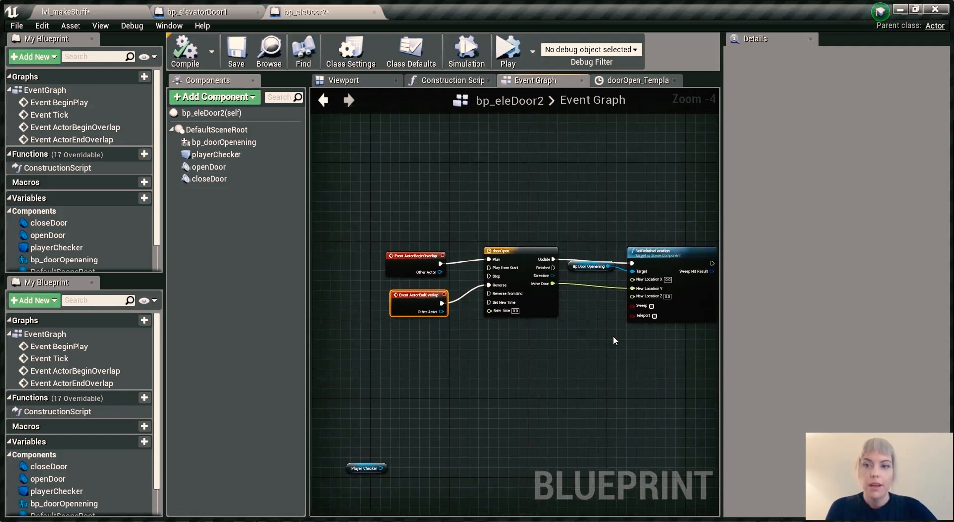
left_click(508, 49)
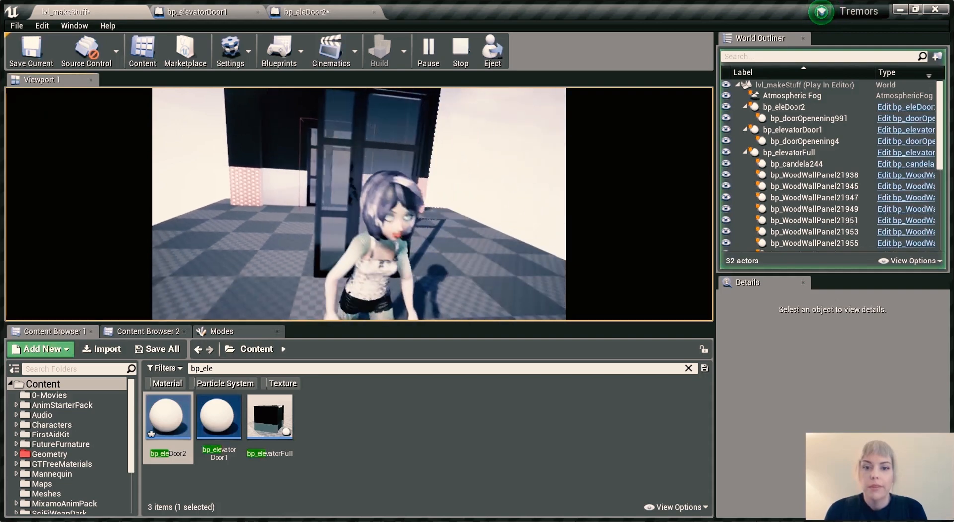
left_click(460, 51)
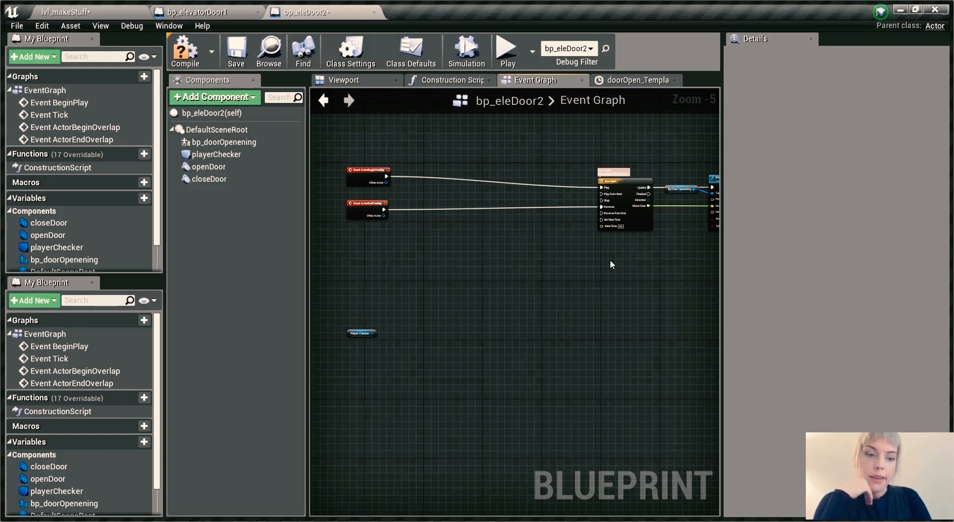
- Add an openDoor sound reference feeding a Play node inside a comment named open
left_click(208, 166)
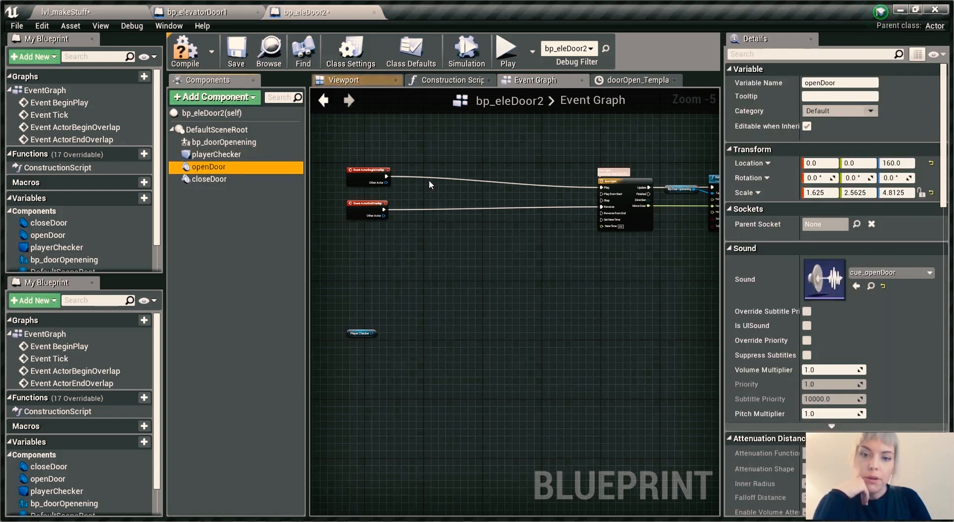
left_click(443, 184)
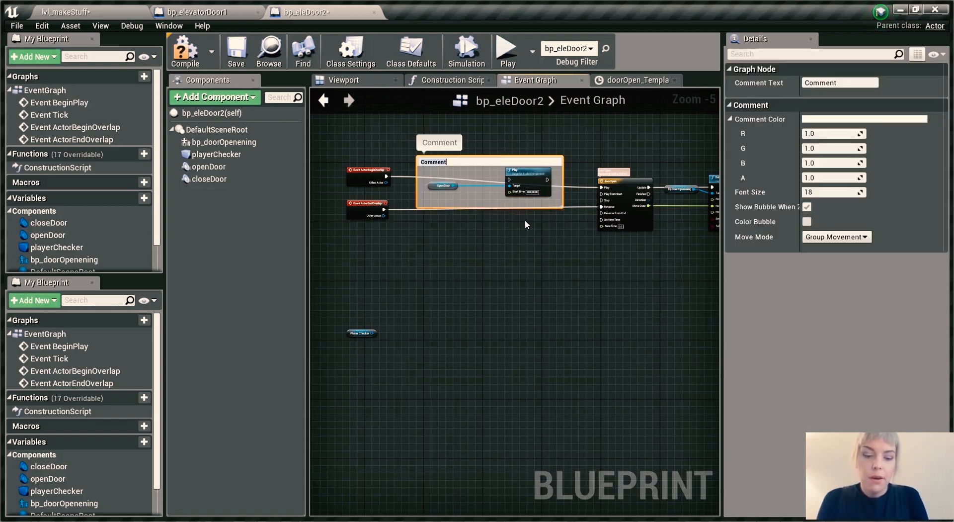
type("open")
type("close")
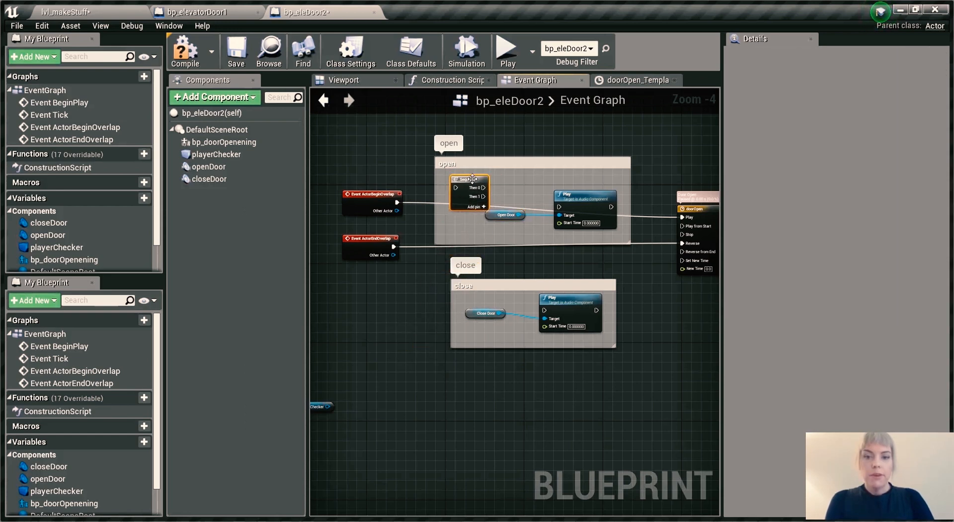
- Wire Sequence nodes firing the sounds and timeline, compile the blueprint and start a play test
left_click_drag(470, 179, 438, 368)
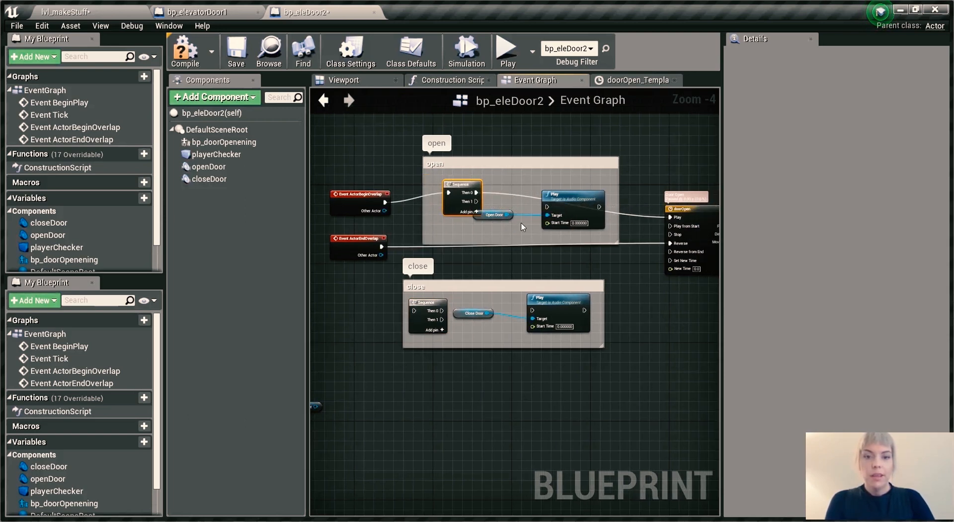
mouse_move(476, 227)
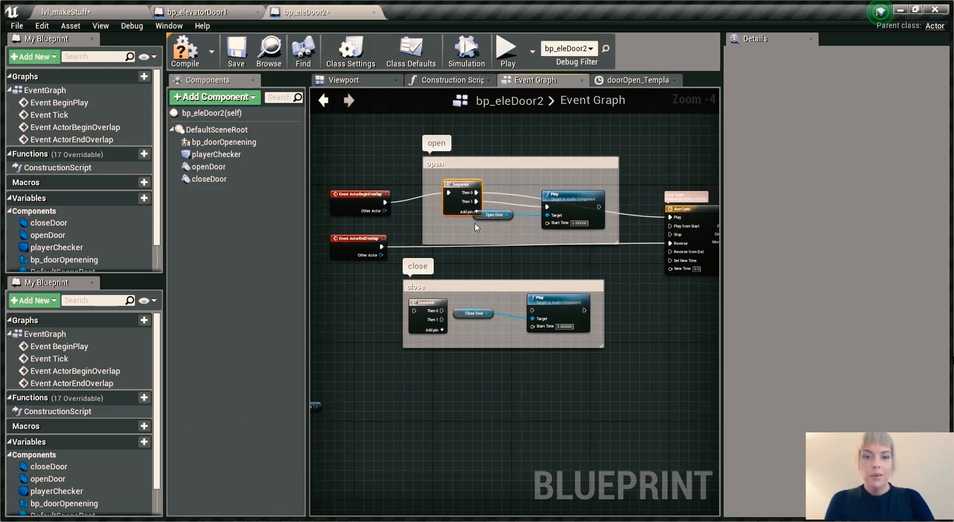
left_click(497, 214)
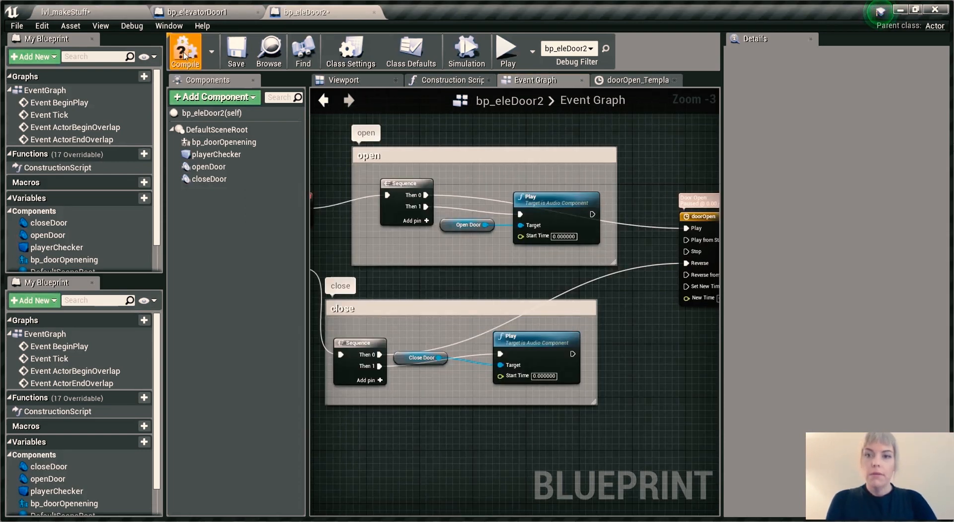
left_click(67, 11)
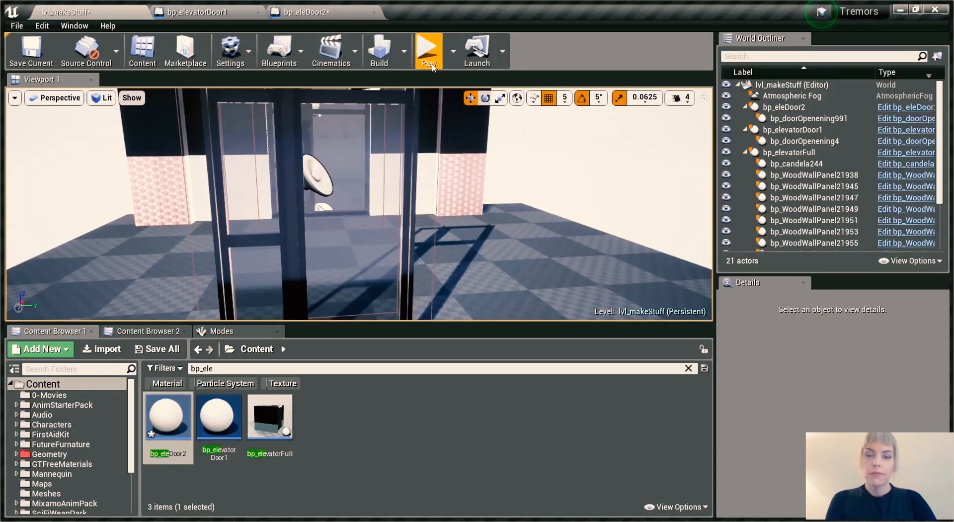
left_click(428, 51)
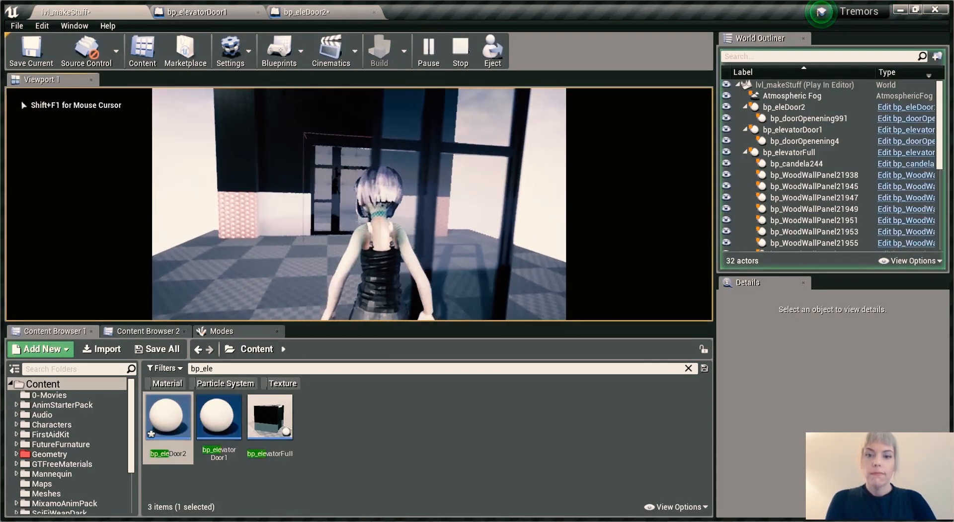